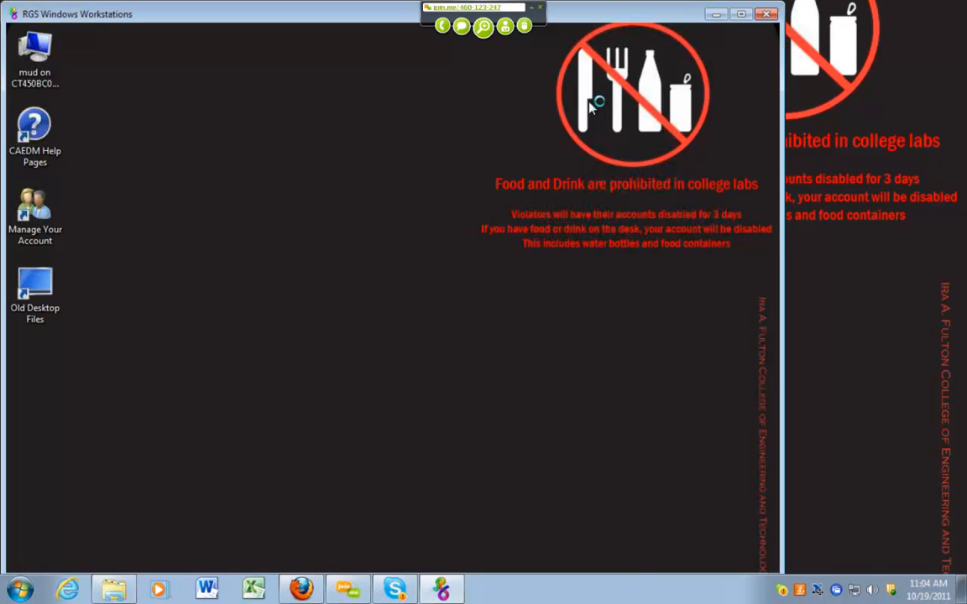
mouse_move(529, 168)
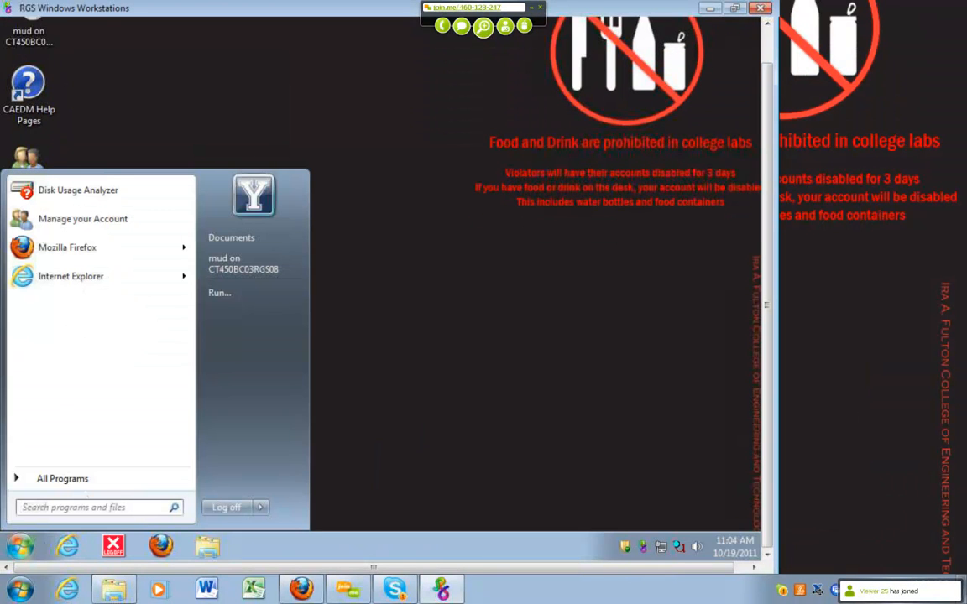
Expand All Programs and the CAD Programs group to launch NX 7.5.
click(62, 478)
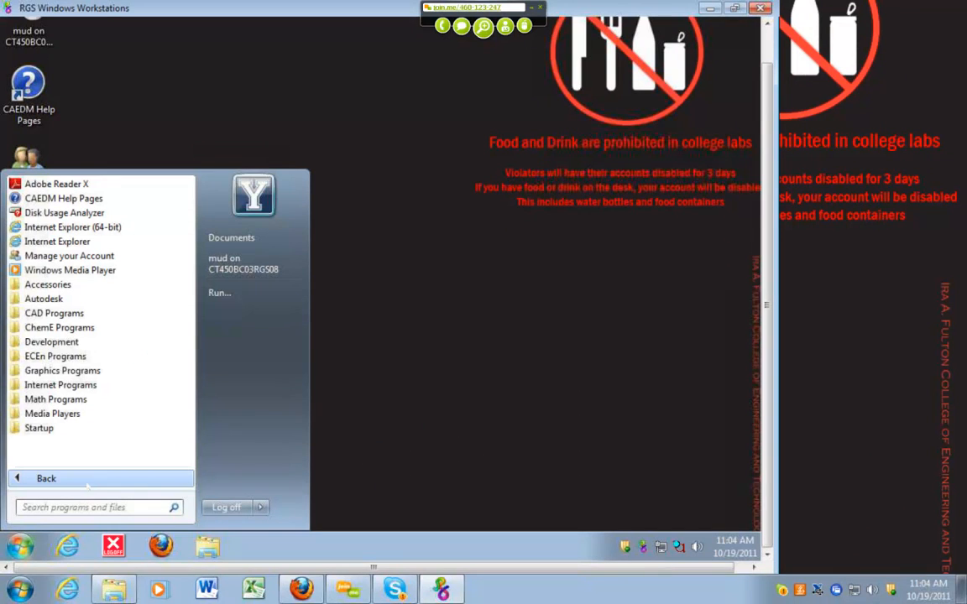
mouse_move(54, 314)
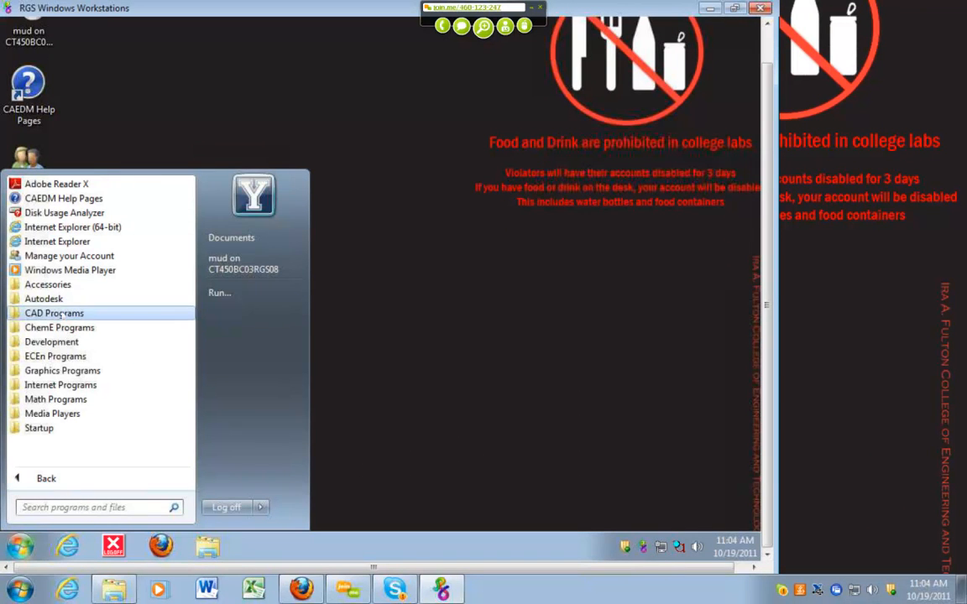
click(54, 312)
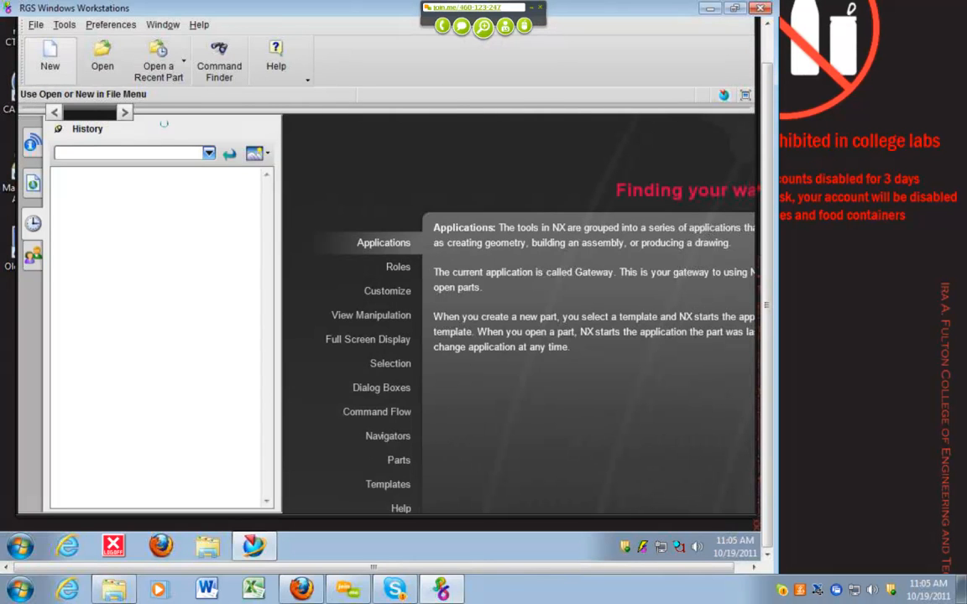
Create a new Model part named Test.prt.
click(50, 57)
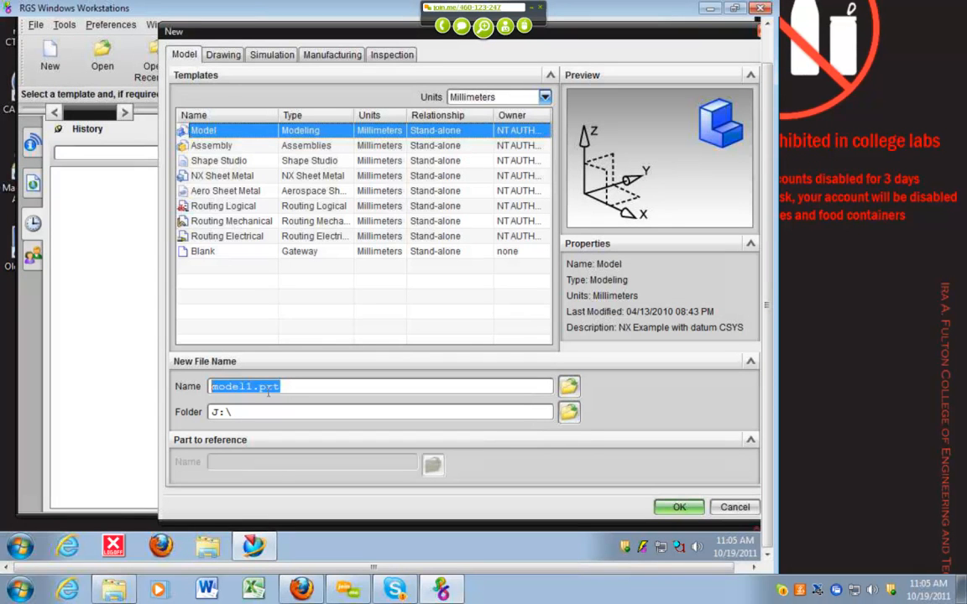
text(Test)
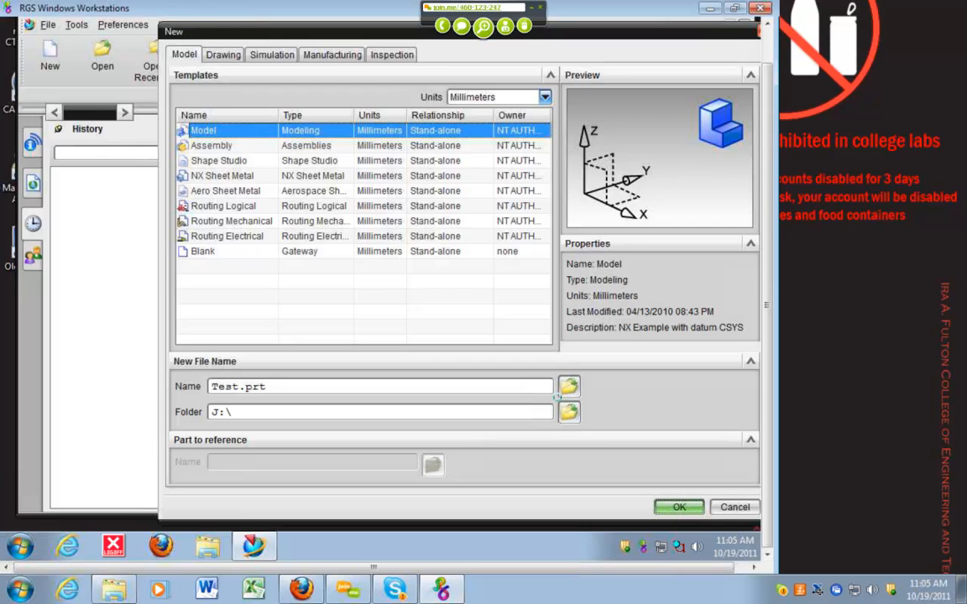
click(678, 507)
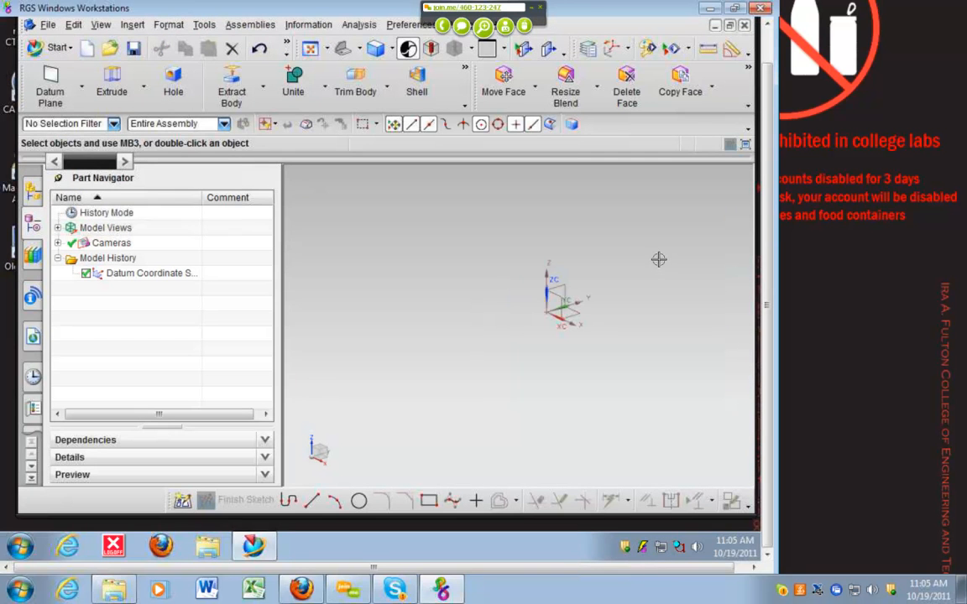
click(55, 47)
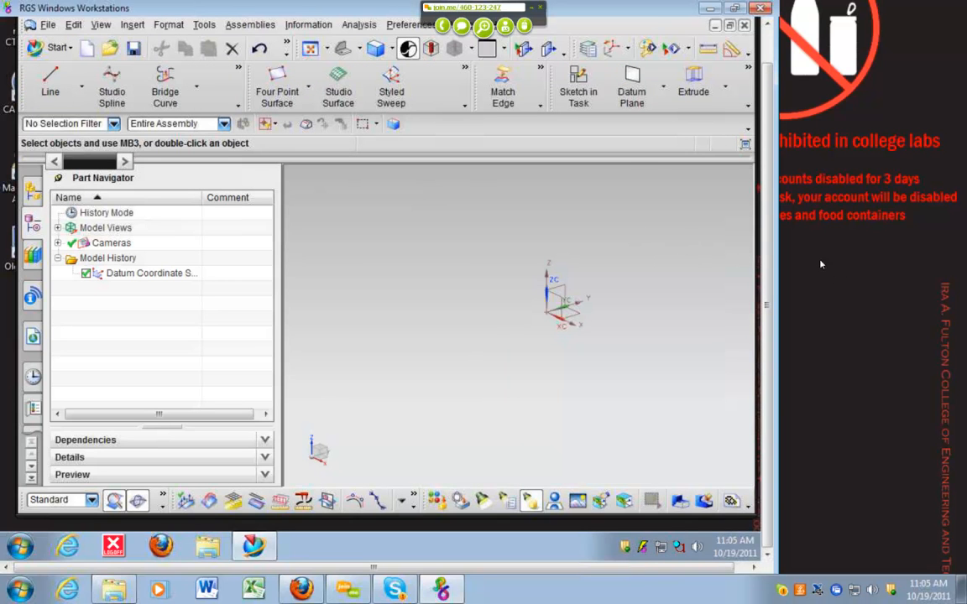
mouse_move(693, 81)
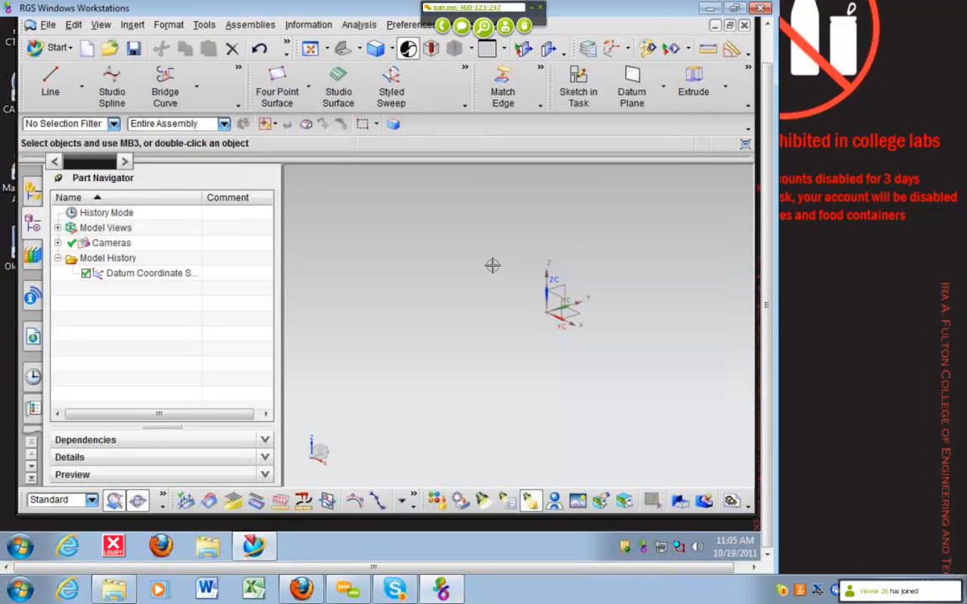
Set the work layer to 62 in Layer Settings.
click(615, 47)
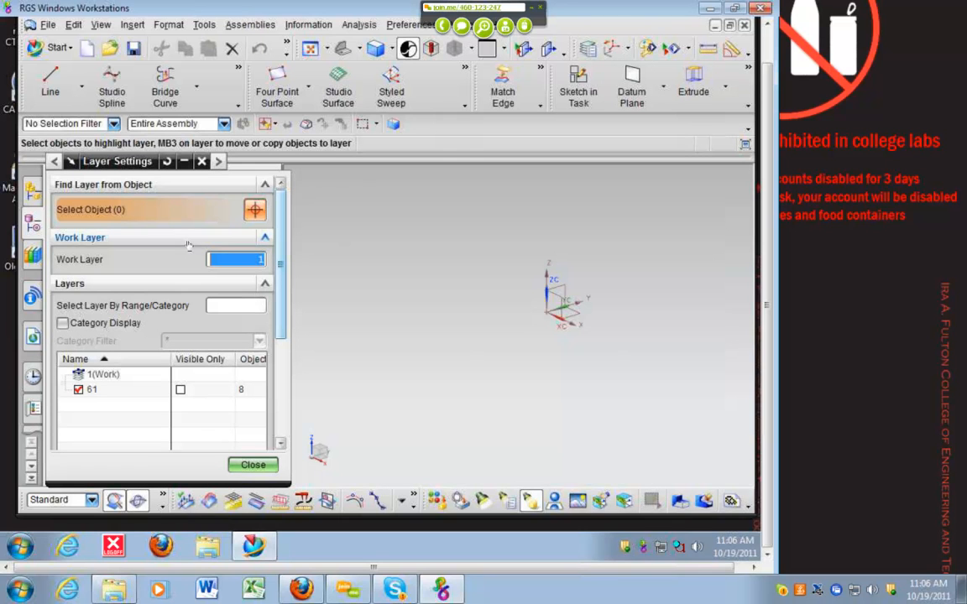
text(62)
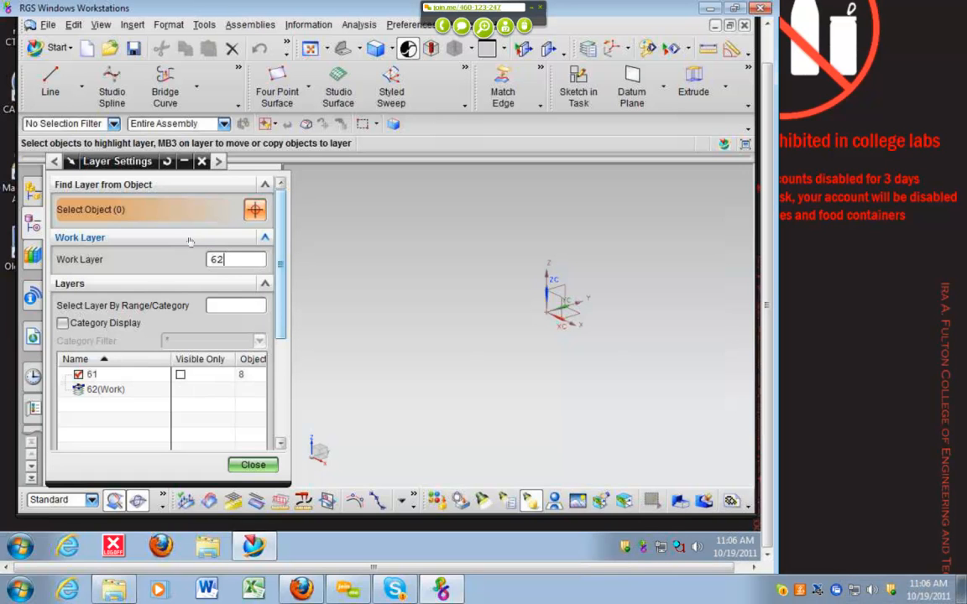
click(252, 465)
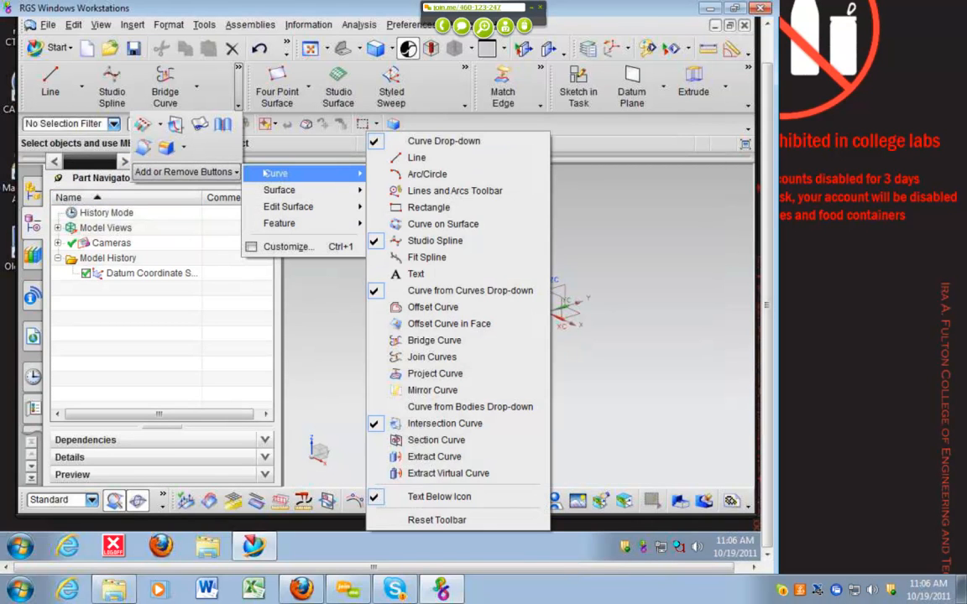
mouse_move(288, 206)
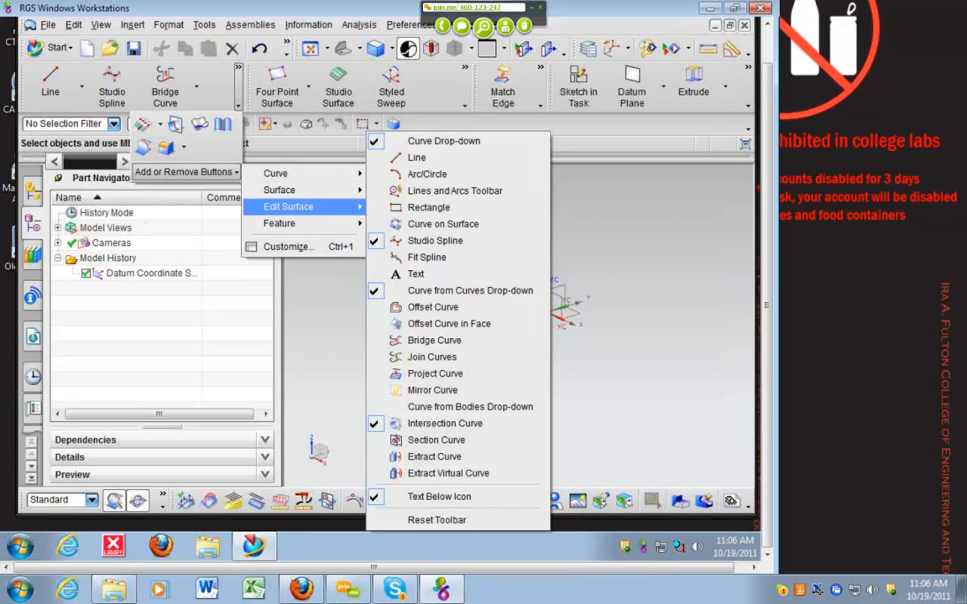
Load a system-default role from the Roles palette.
click(57, 47)
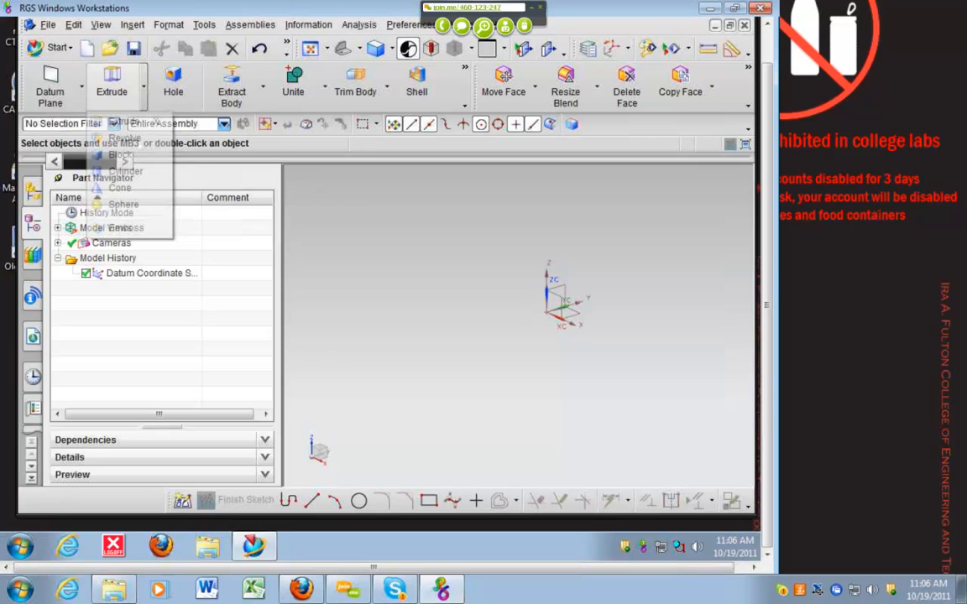
click(292, 84)
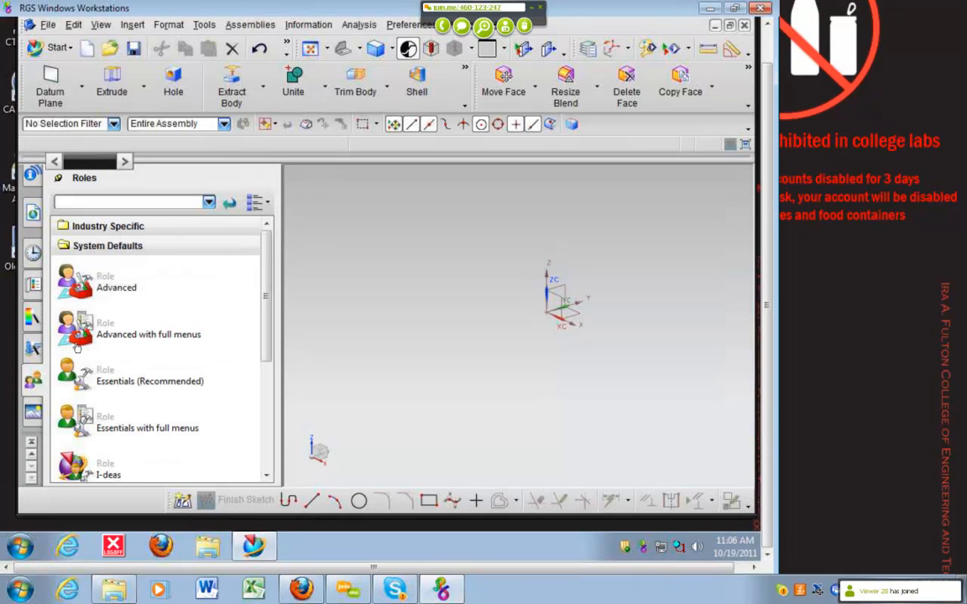
double_click(147, 329)
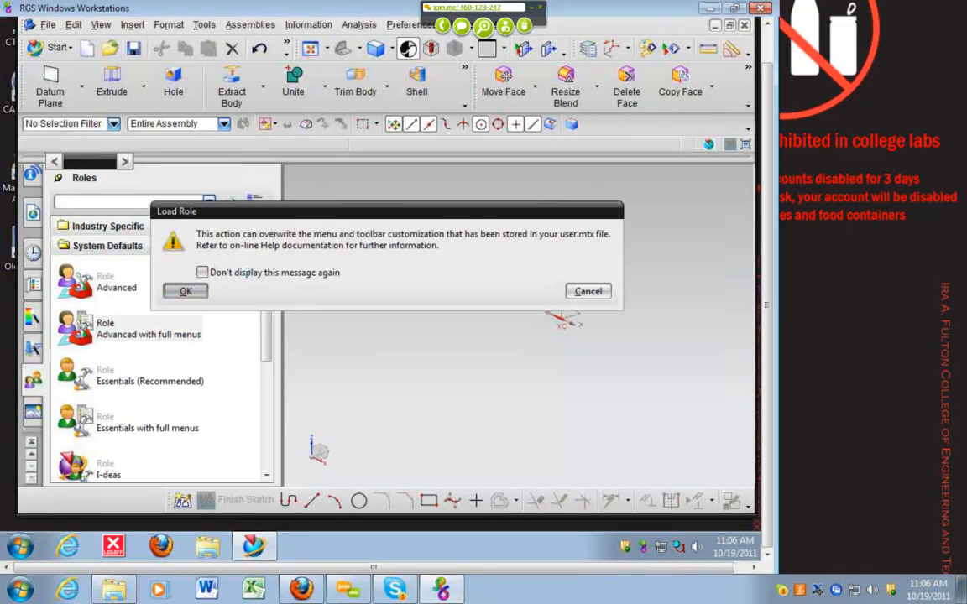
click(185, 290)
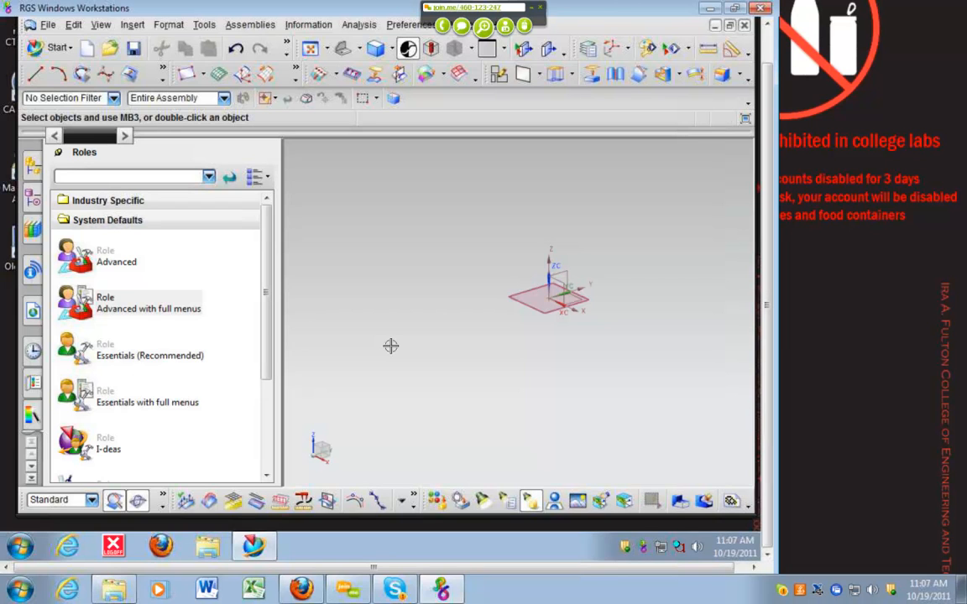
mouse_move(346, 272)
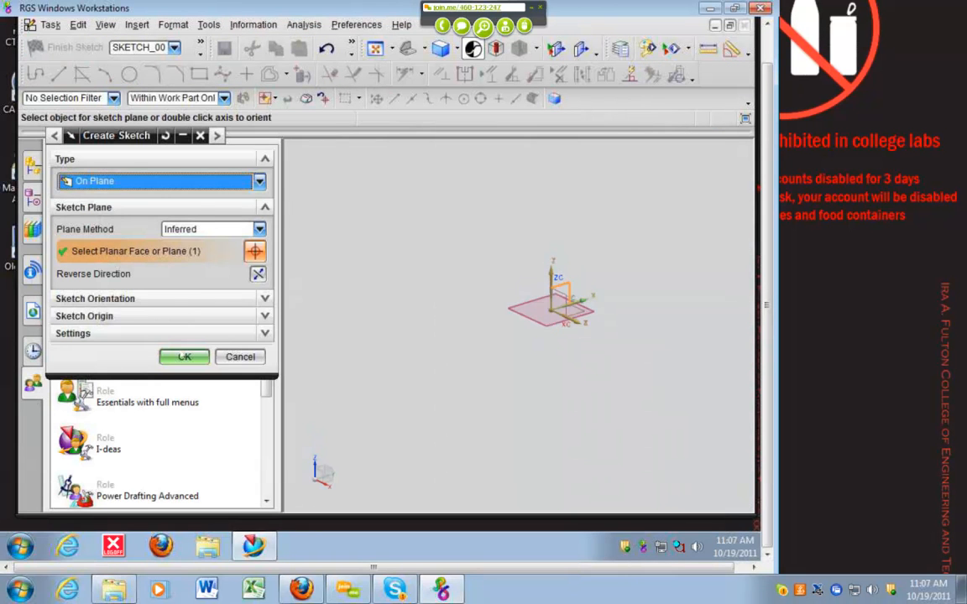
Start a sketch on the datum plane and draw the upper body Studio Spline across the top.
click(184, 356)
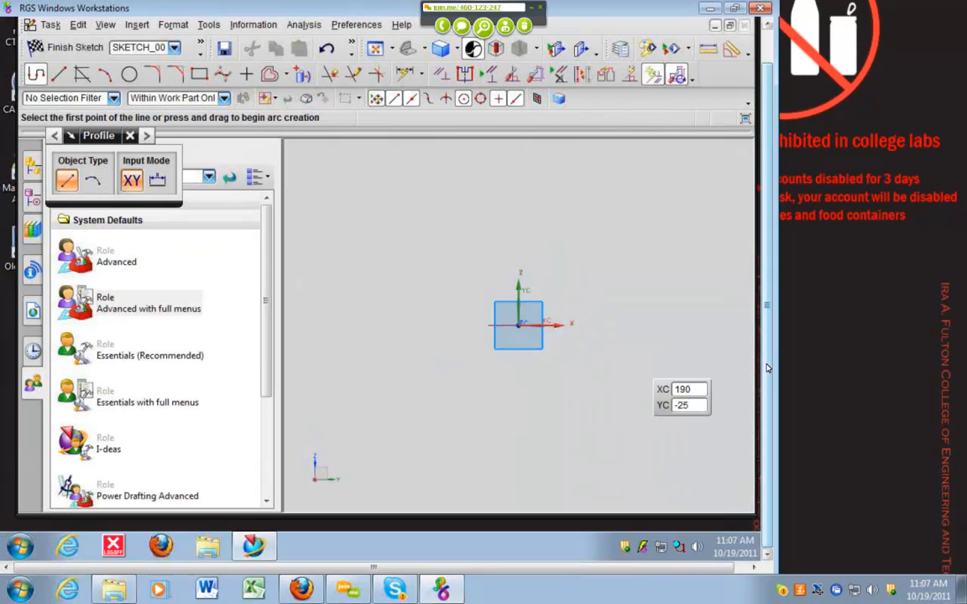
mouse_move(437, 265)
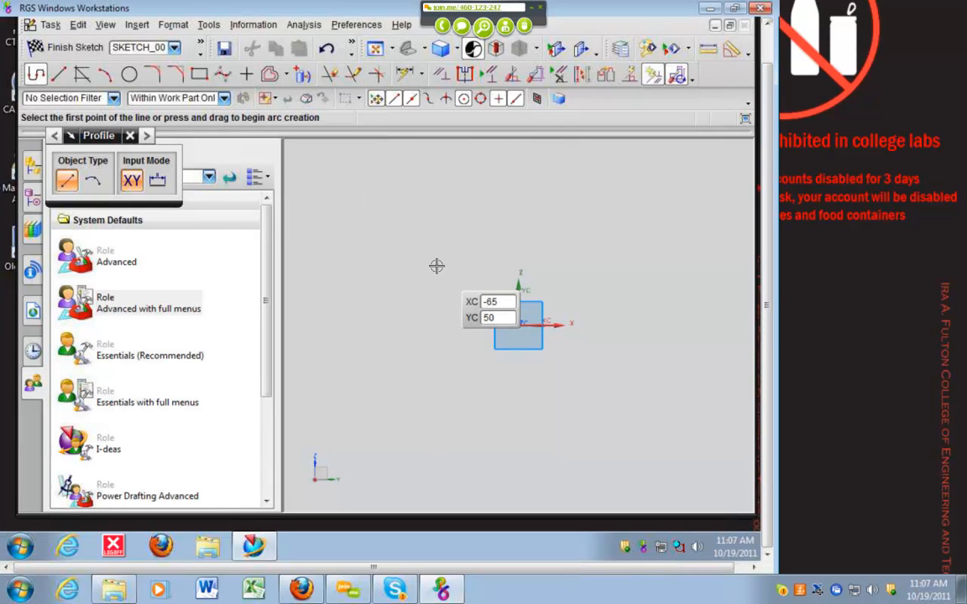
mouse_move(411, 209)
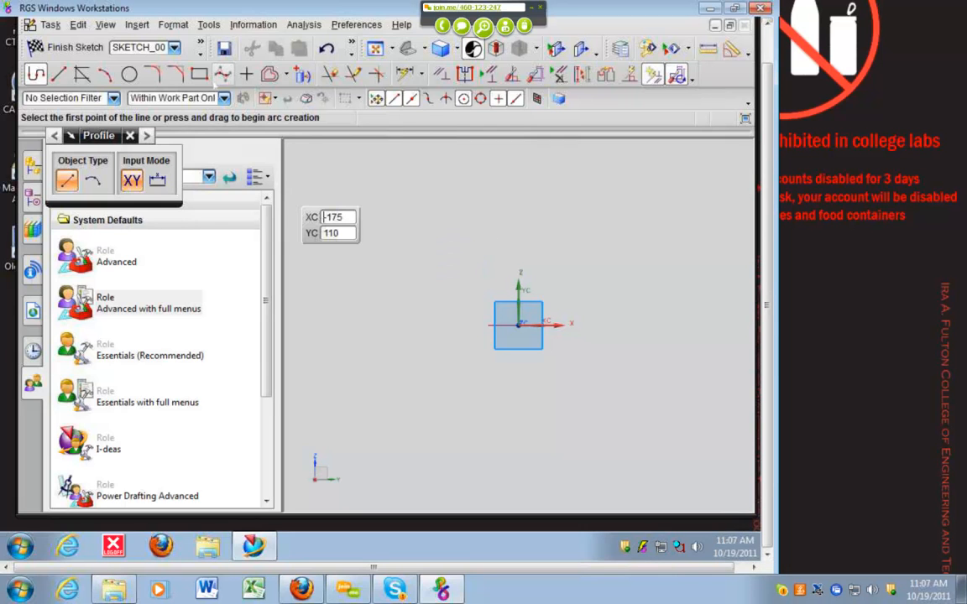
click(222, 74)
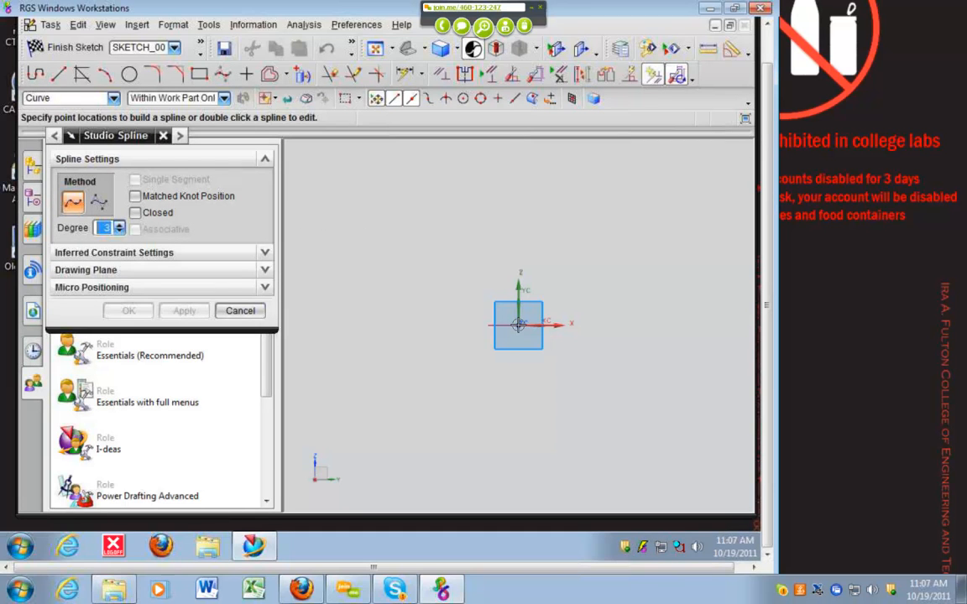
click(597, 234)
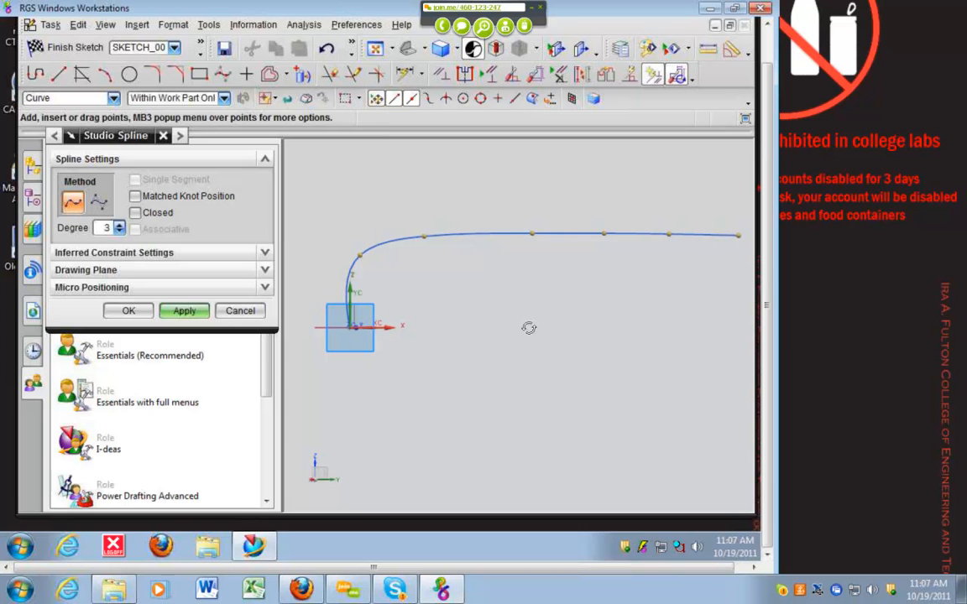
drag(737, 235, 730, 275)
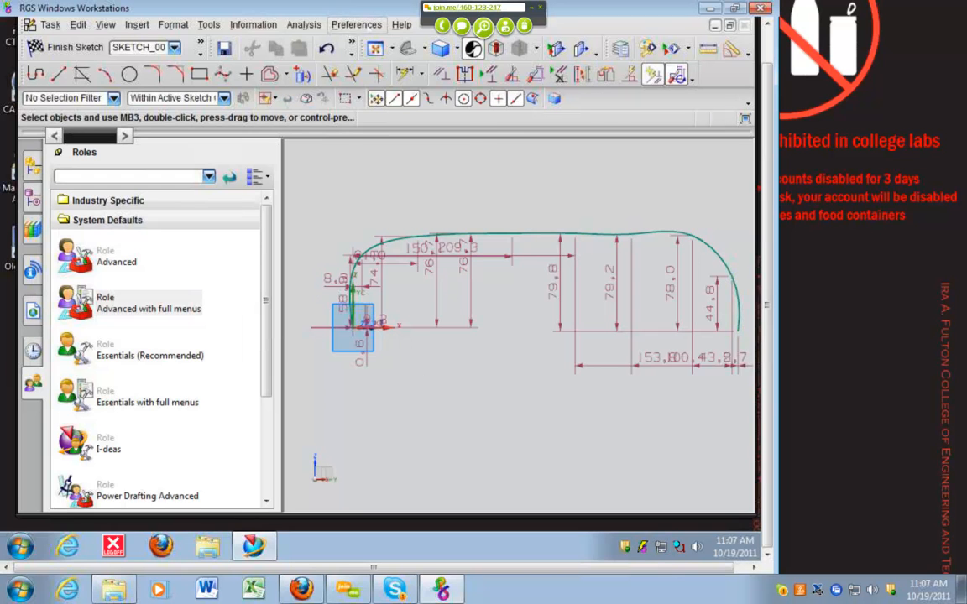
Adjust the sketch style preferences and reshape the upper body spline into a taller arch.
click(356, 26)
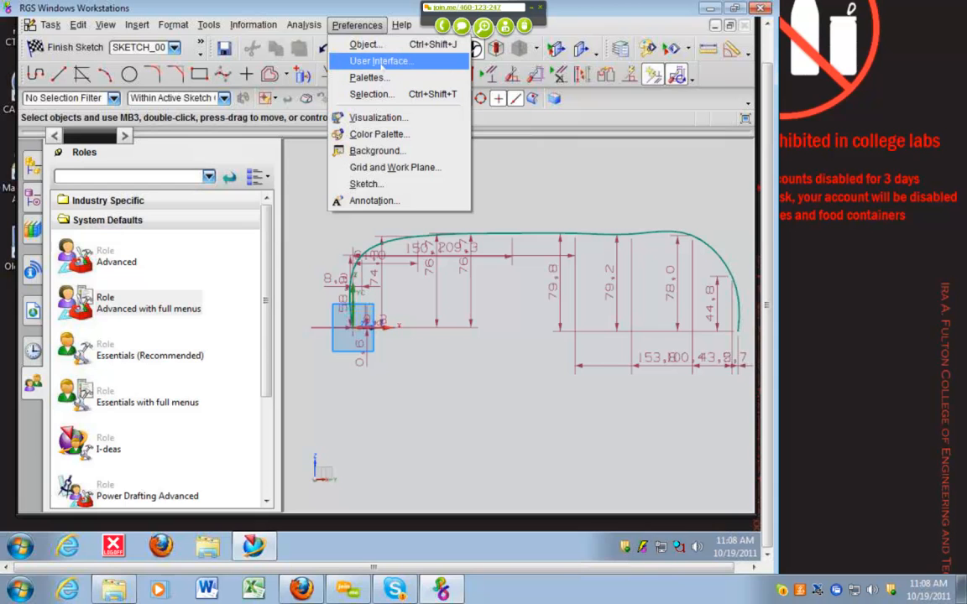
click(379, 61)
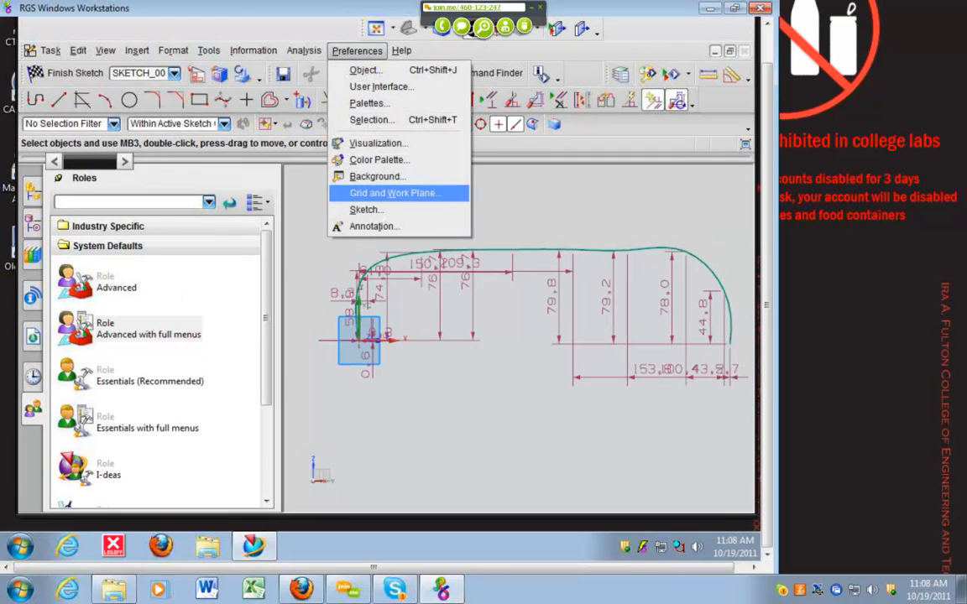
click(366, 208)
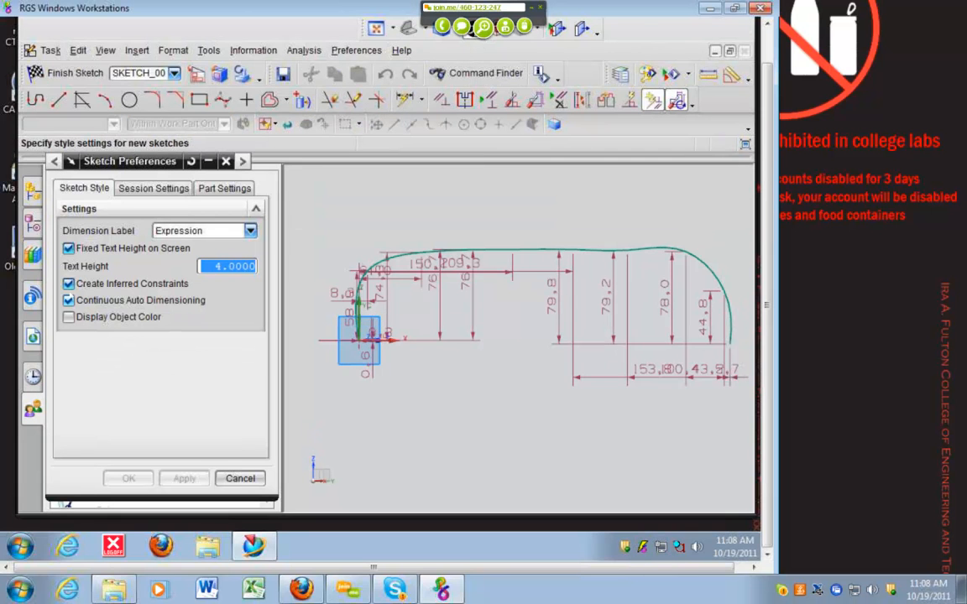
click(67, 299)
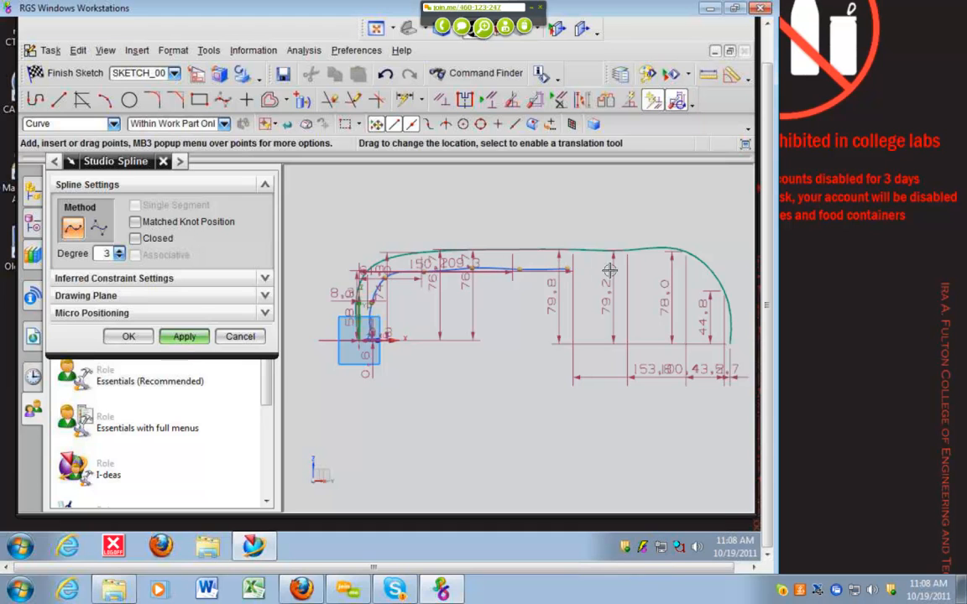
drag(611, 268, 703, 339)
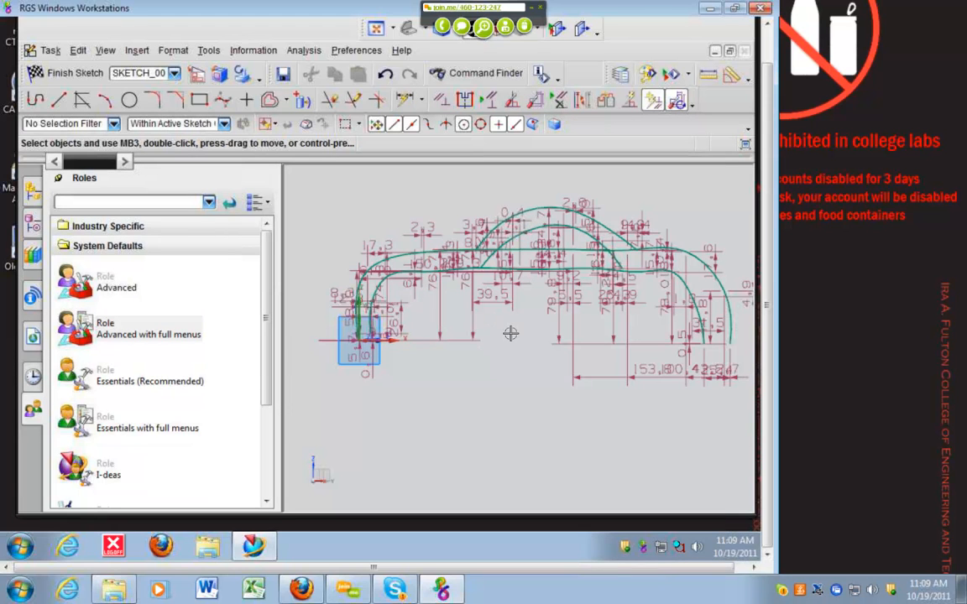
mouse_move(512, 331)
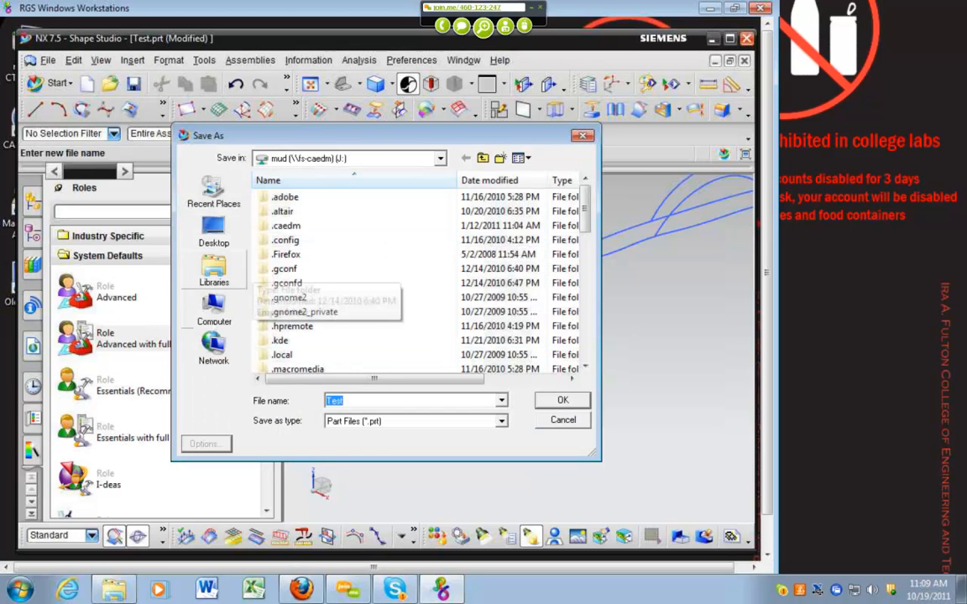
Save the part as Surface_Test after the existing-name warning, then close it.
click(215, 311)
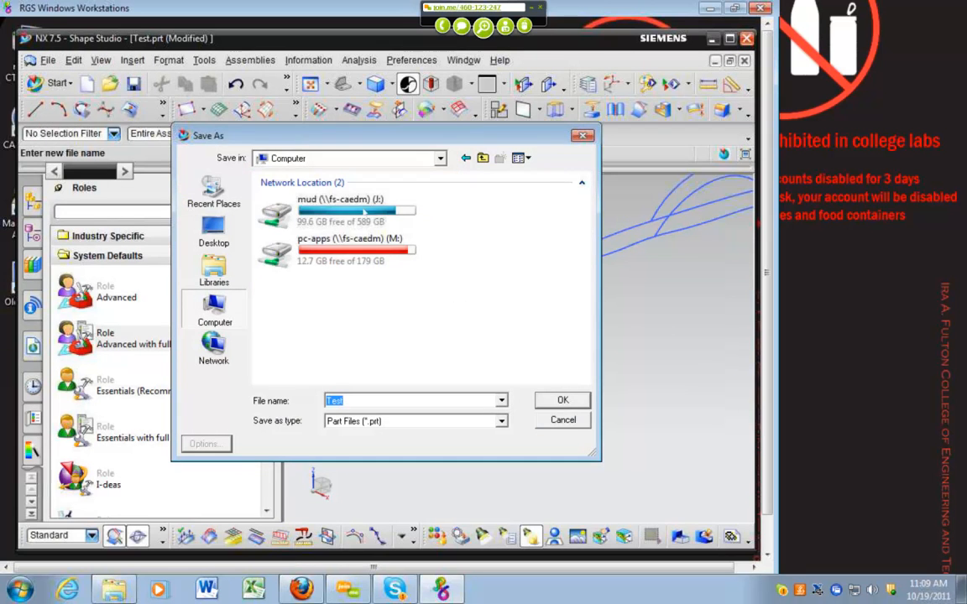
click(562, 400)
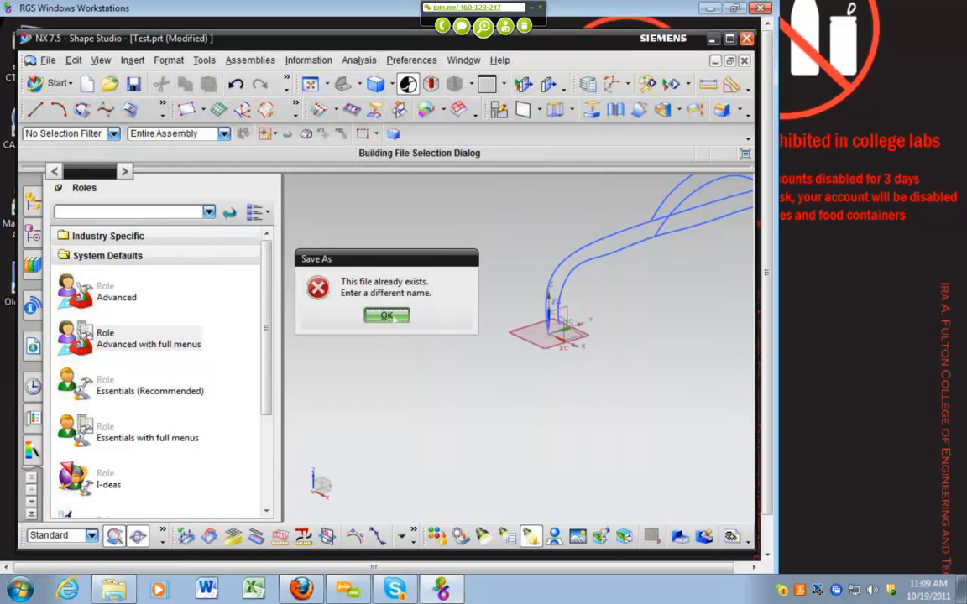
click(386, 316)
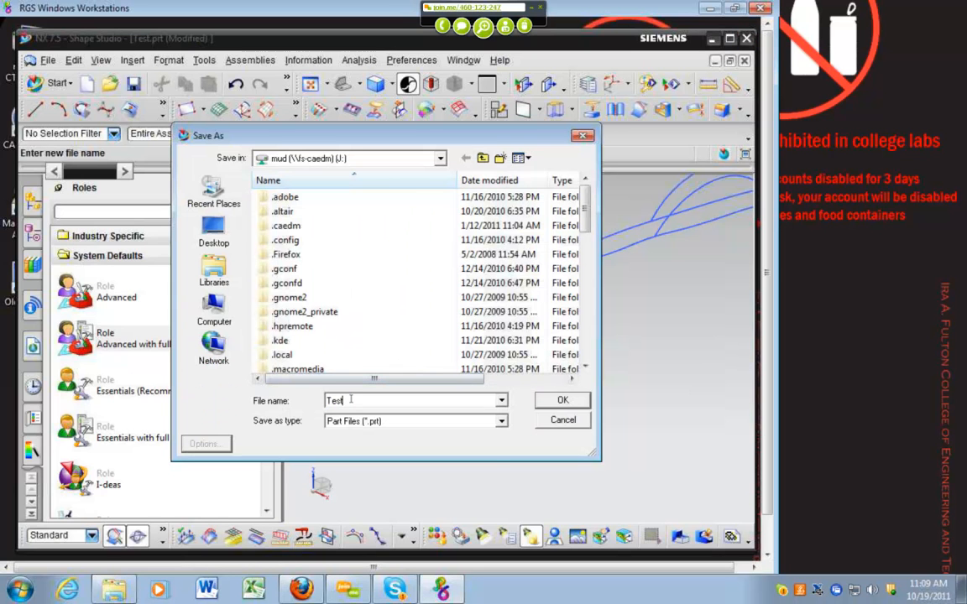
text(Surface_)
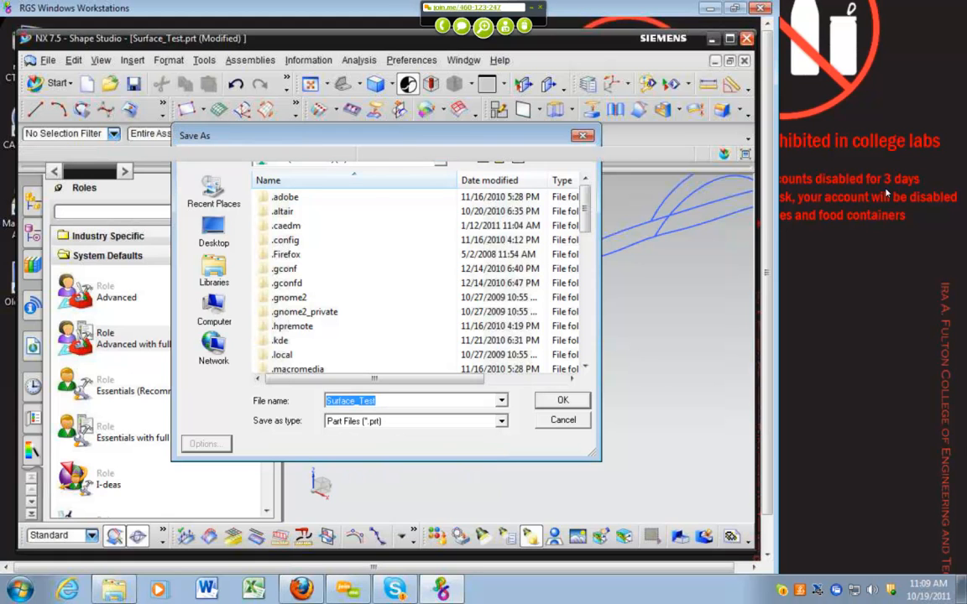
click(563, 399)
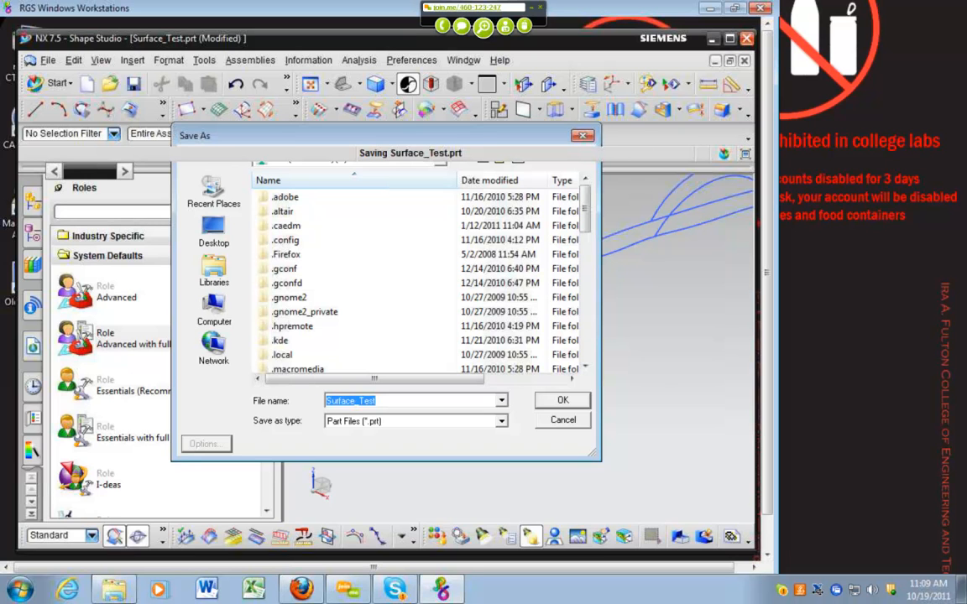
click(562, 399)
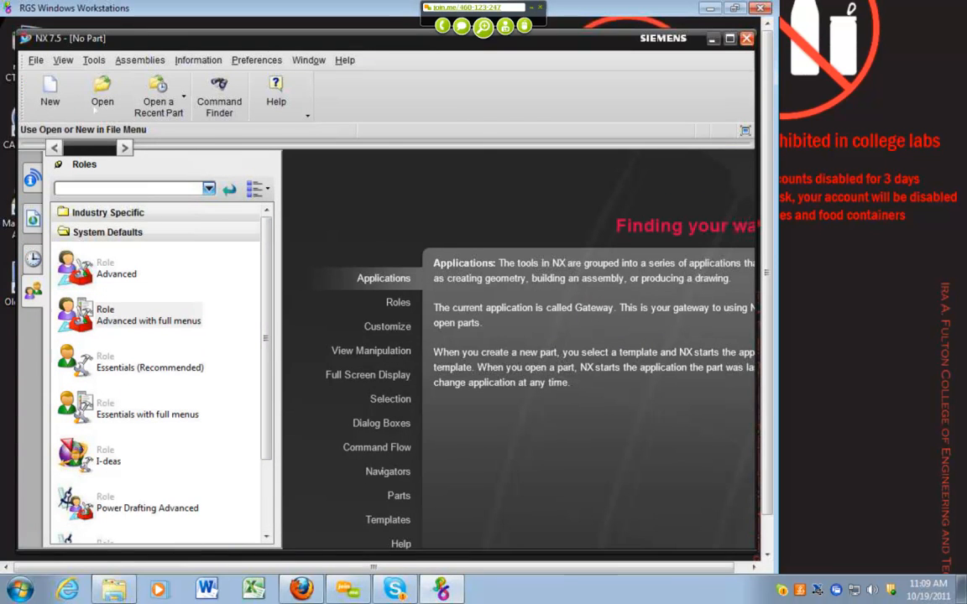
Reopen Surface_Test.prt and enter its sketch for editing.
click(100, 93)
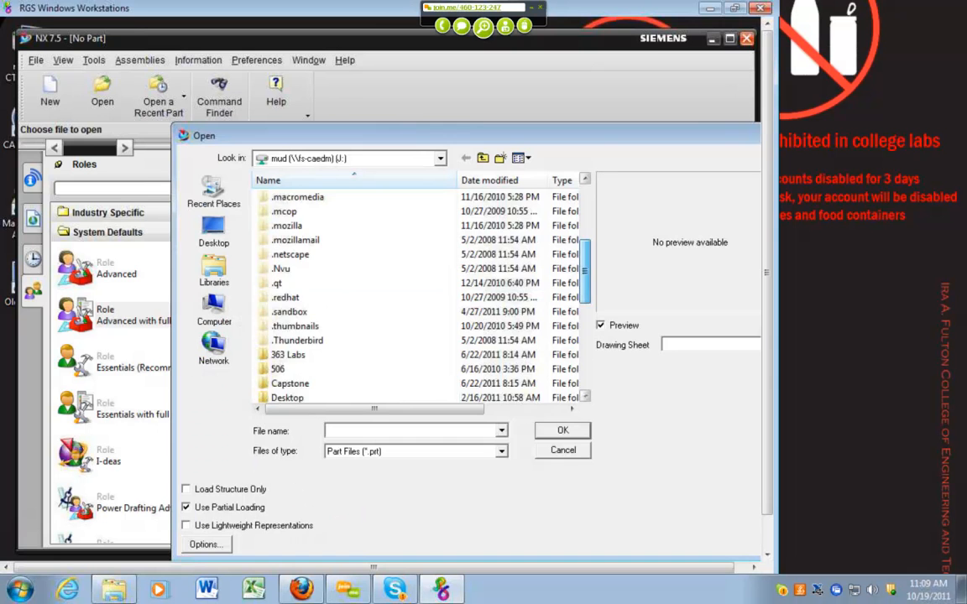
click(563, 430)
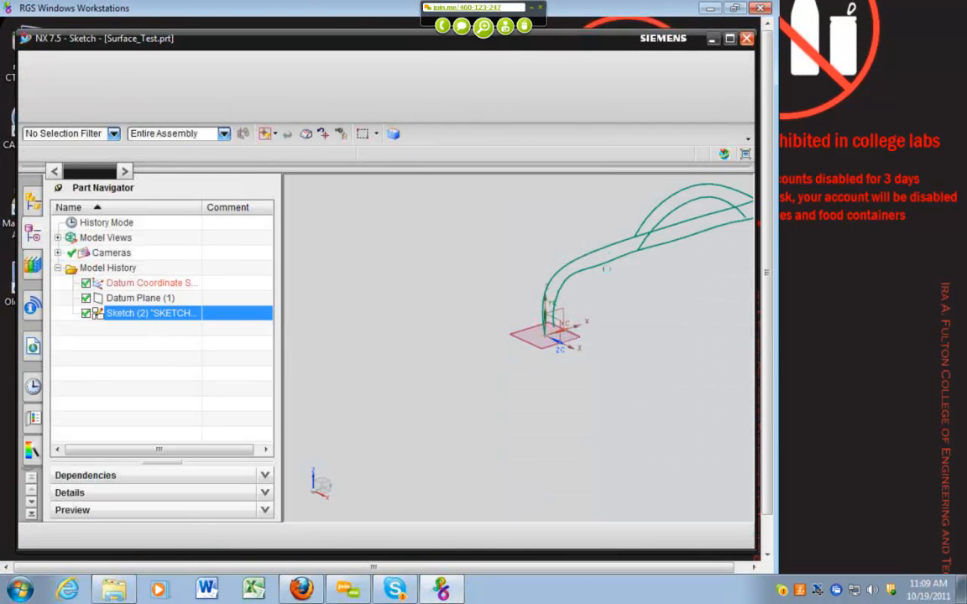
double_click(151, 314)
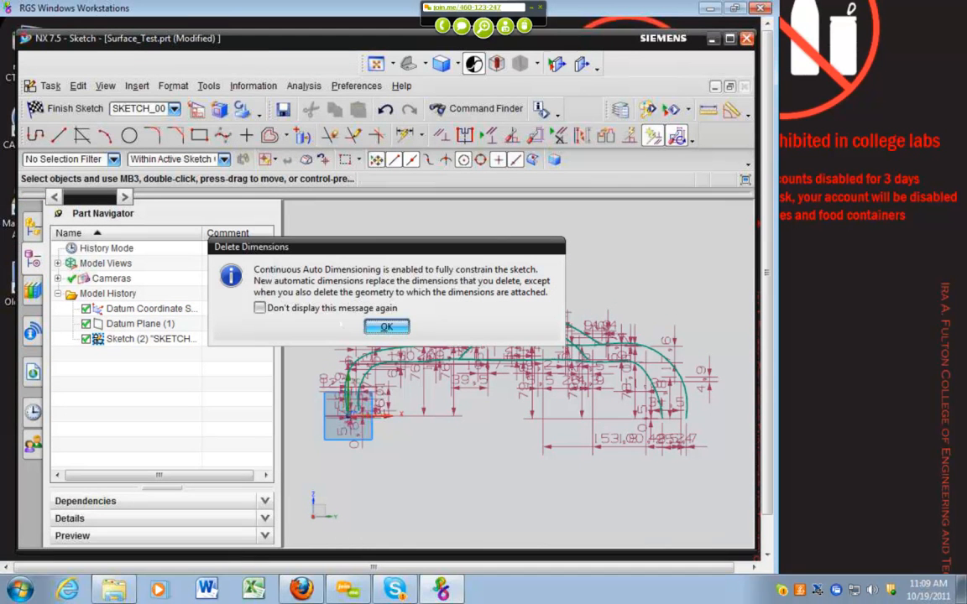
click(386, 326)
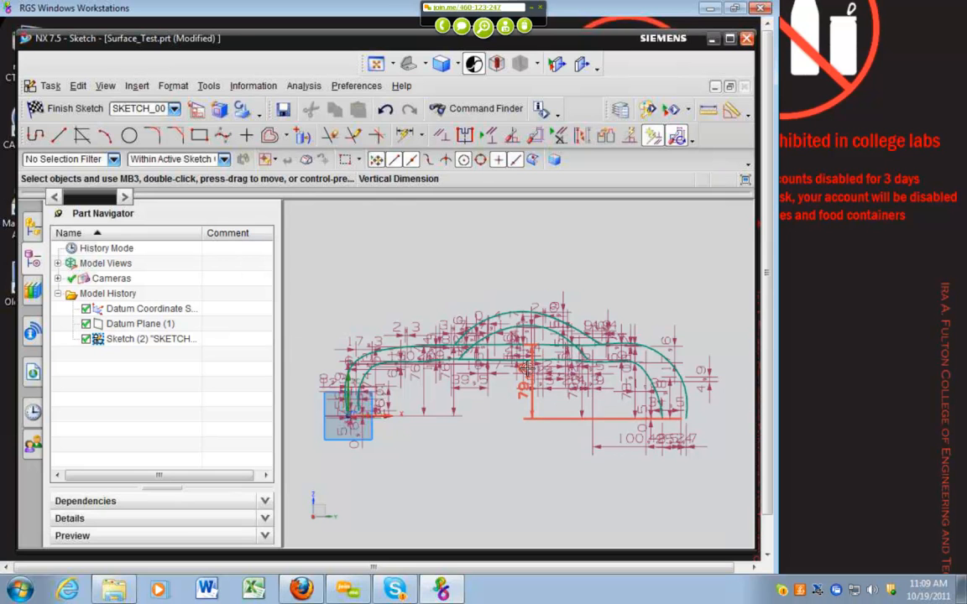
Delete the sketch curves and dimensions, discarding a trial spline, leaving an empty sketch.
click(594, 383)
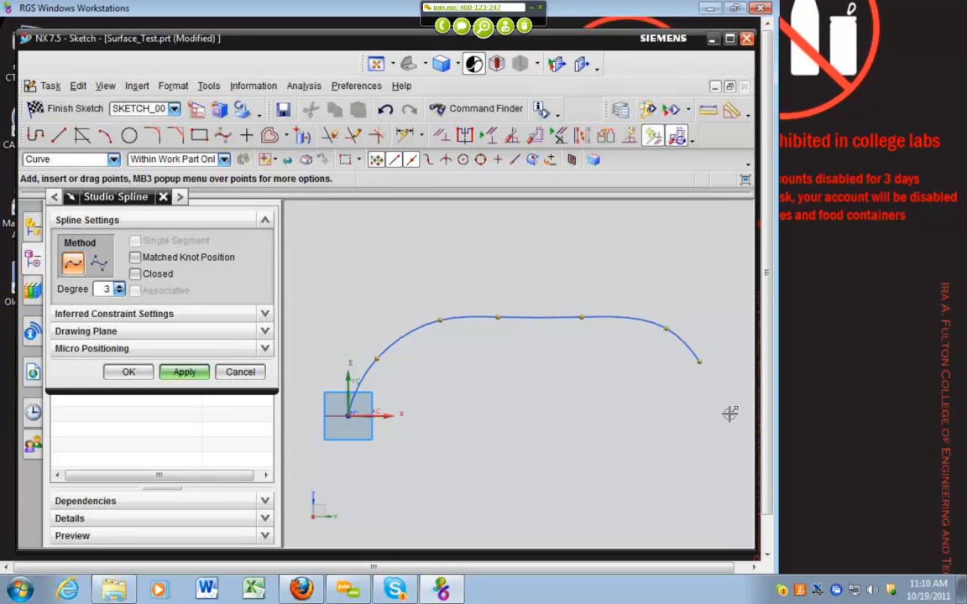
drag(699, 361, 730, 429)
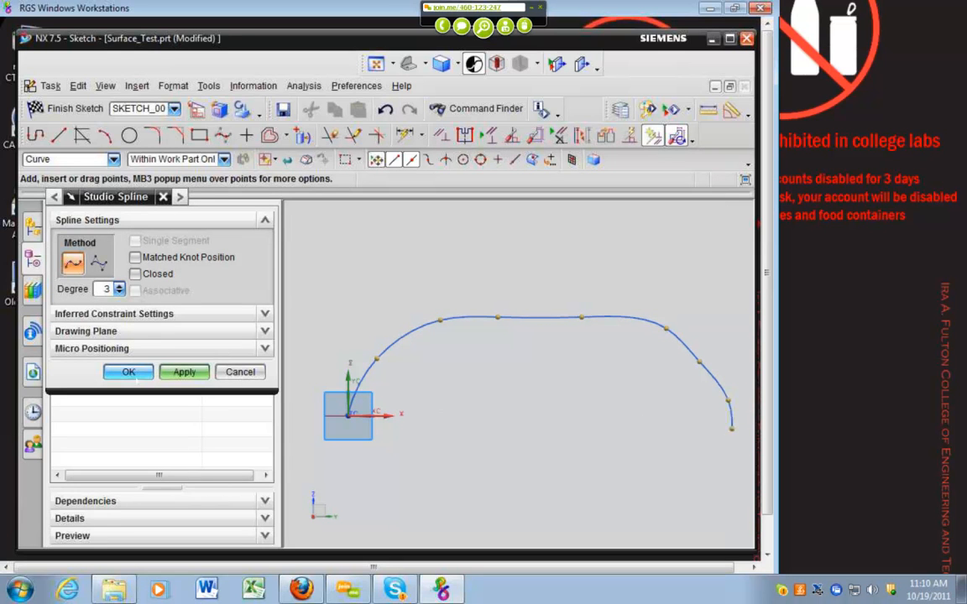
click(127, 372)
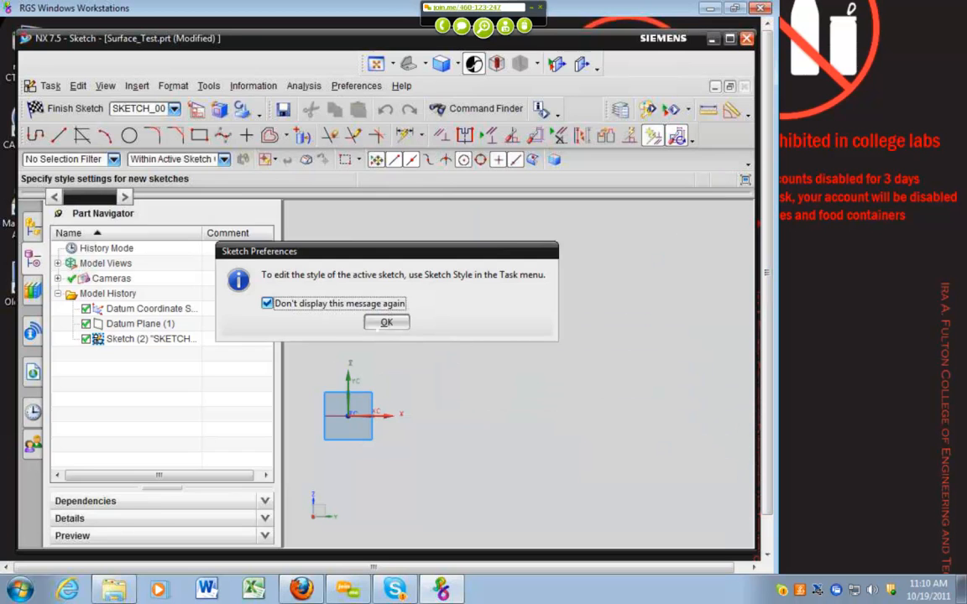
click(386, 323)
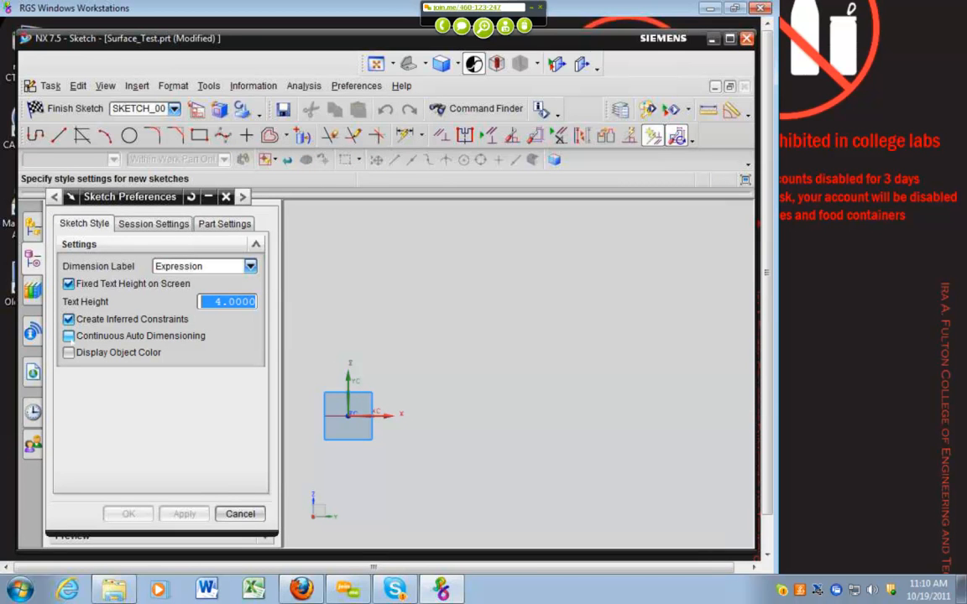
click(238, 514)
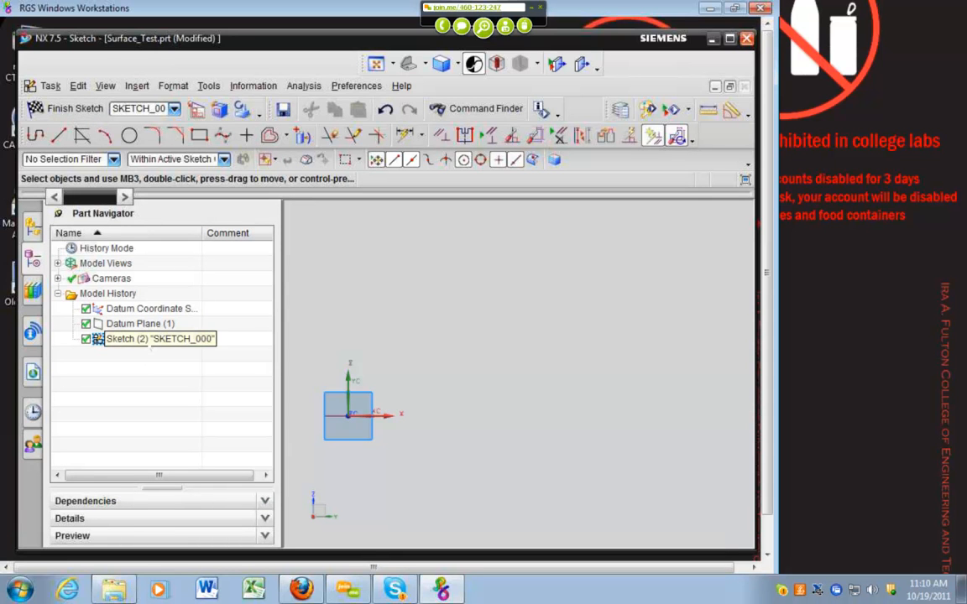
Draw a first Studio Spline arcing from the sketch origin over to the right without auto dimensions.
right_click(148, 339)
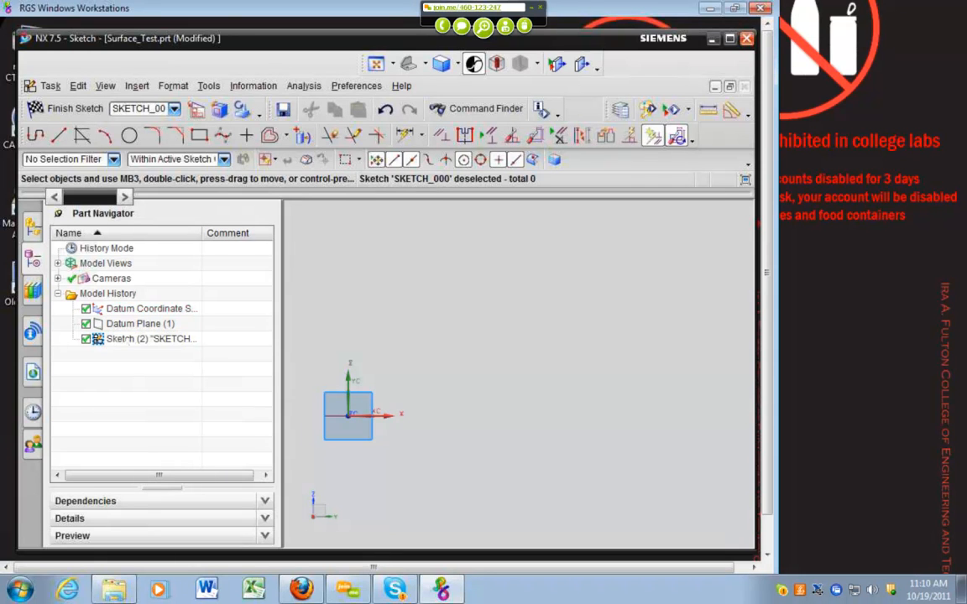
click(78, 86)
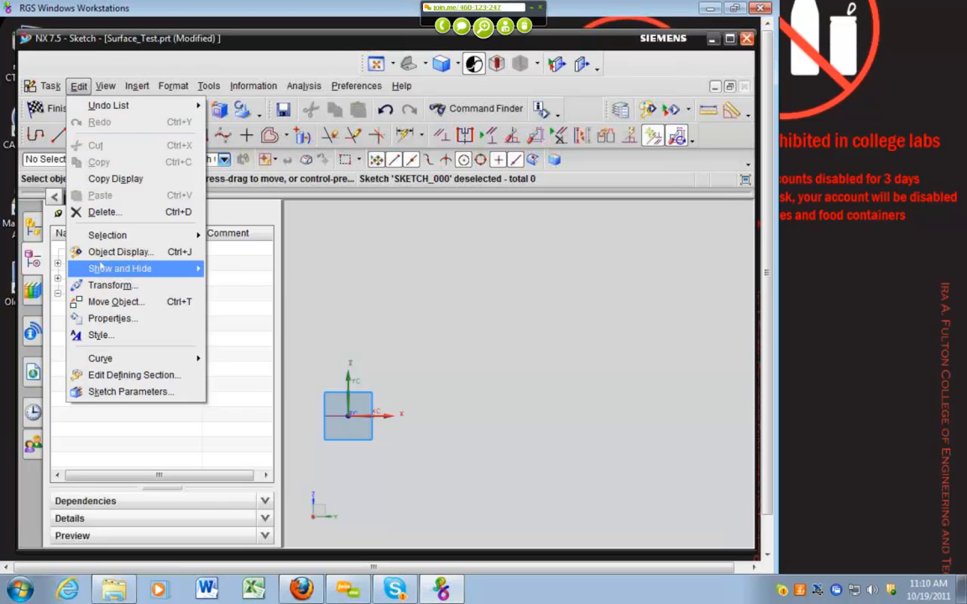
click(121, 268)
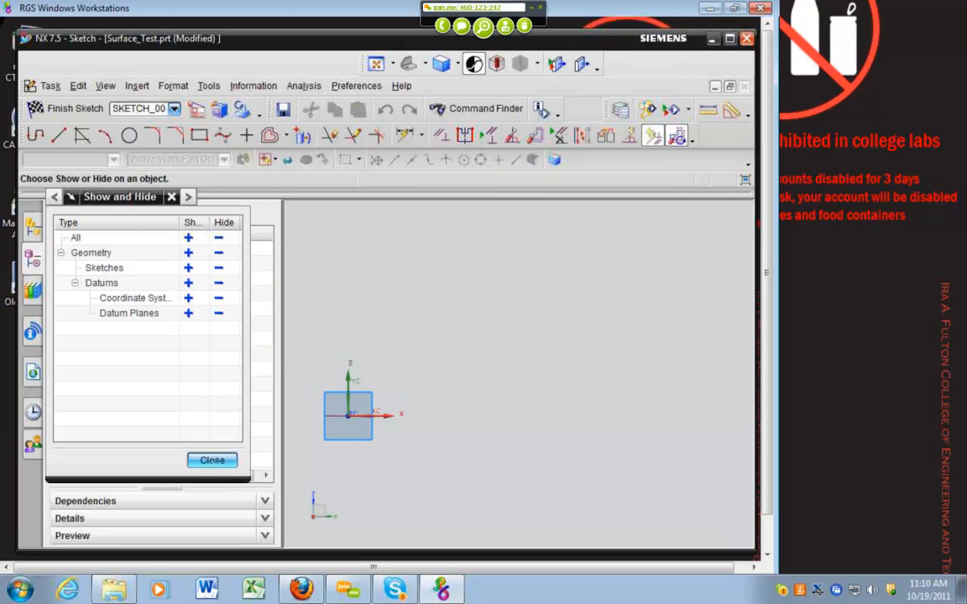
click(211, 460)
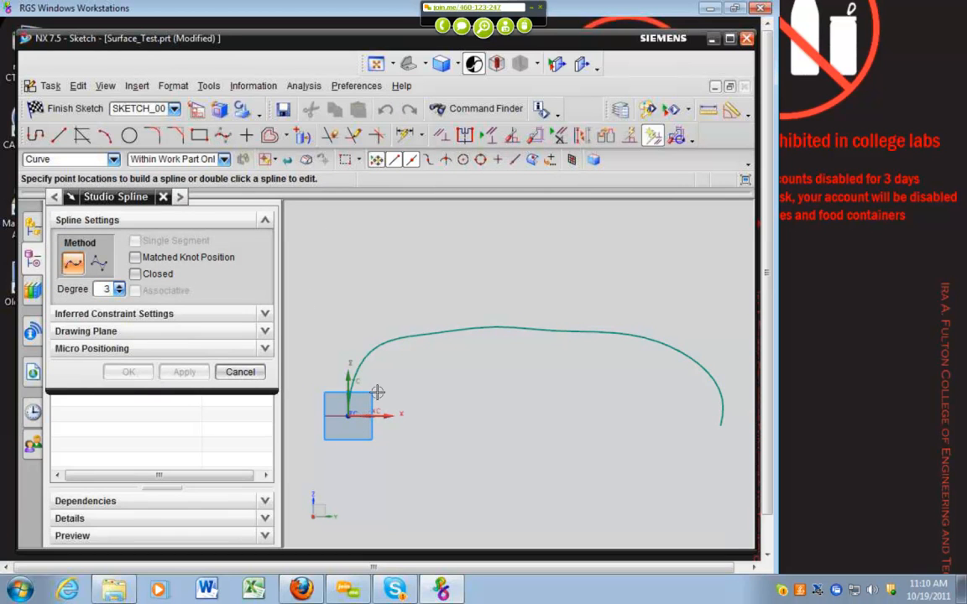
Add the lower body, roof, window and floor-line splines to complete the car outline.
click(513, 358)
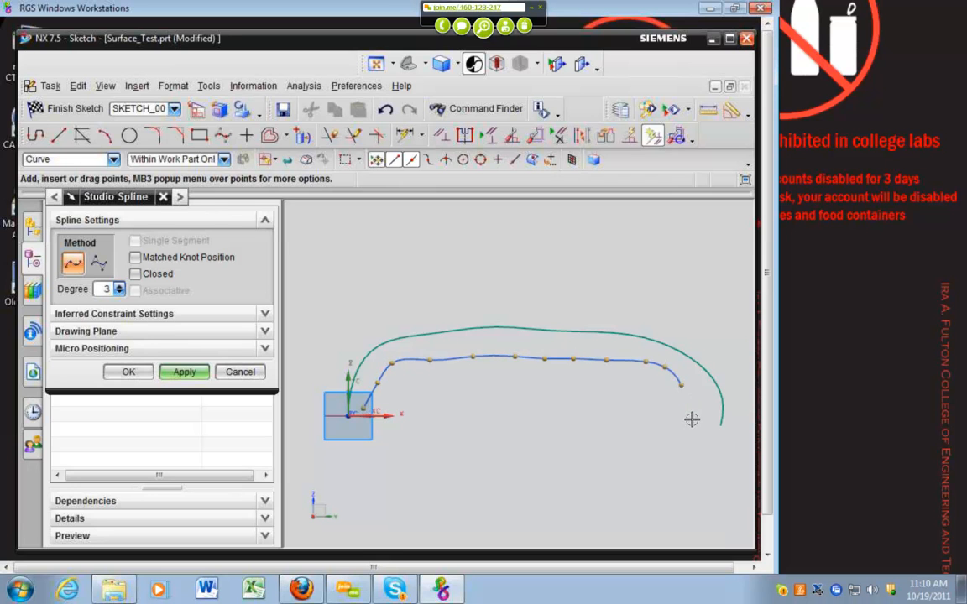
click(127, 373)
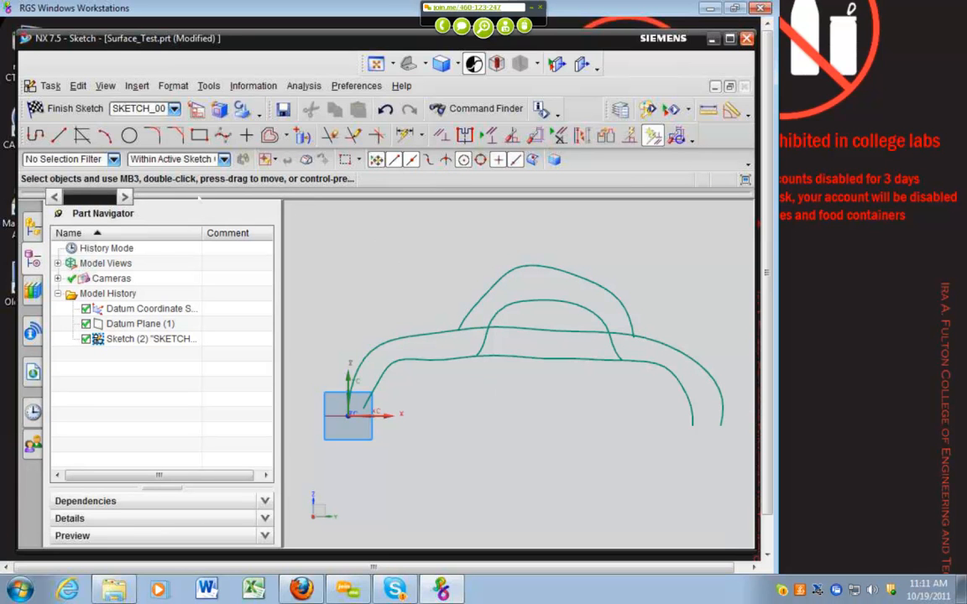
mouse_move(129, 135)
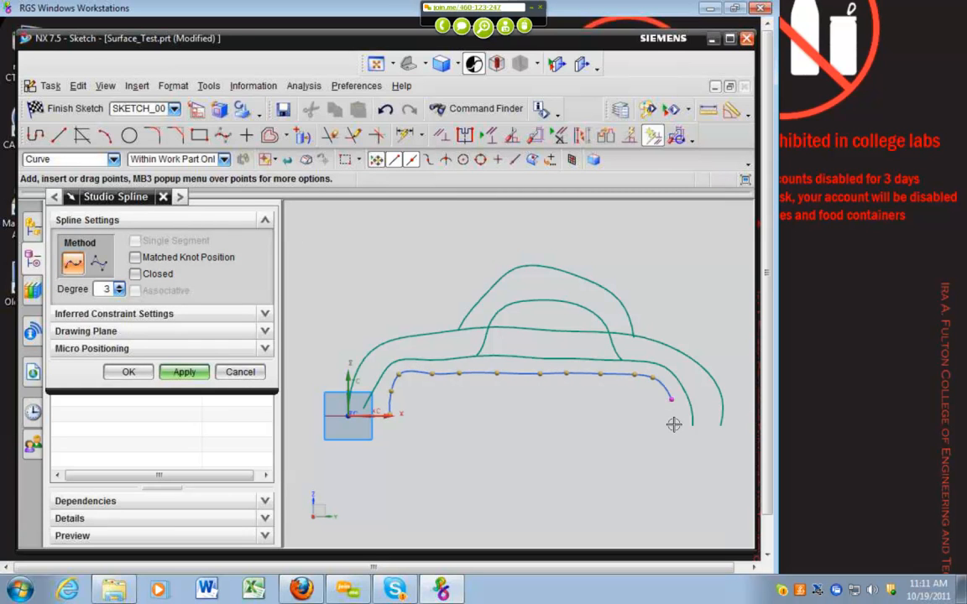
click(128, 372)
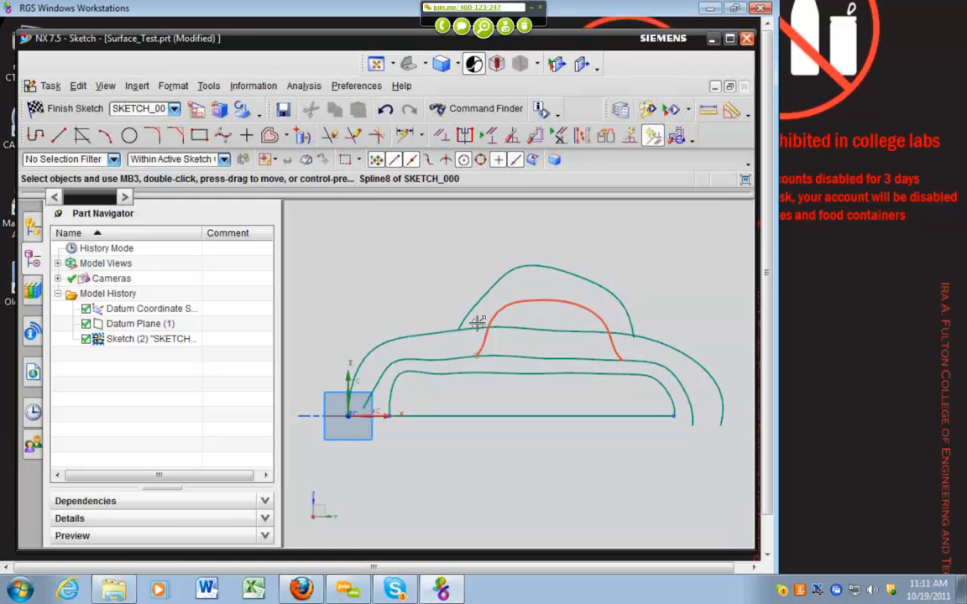
Draw the wheel arch arcs beneath the car body.
click(128, 134)
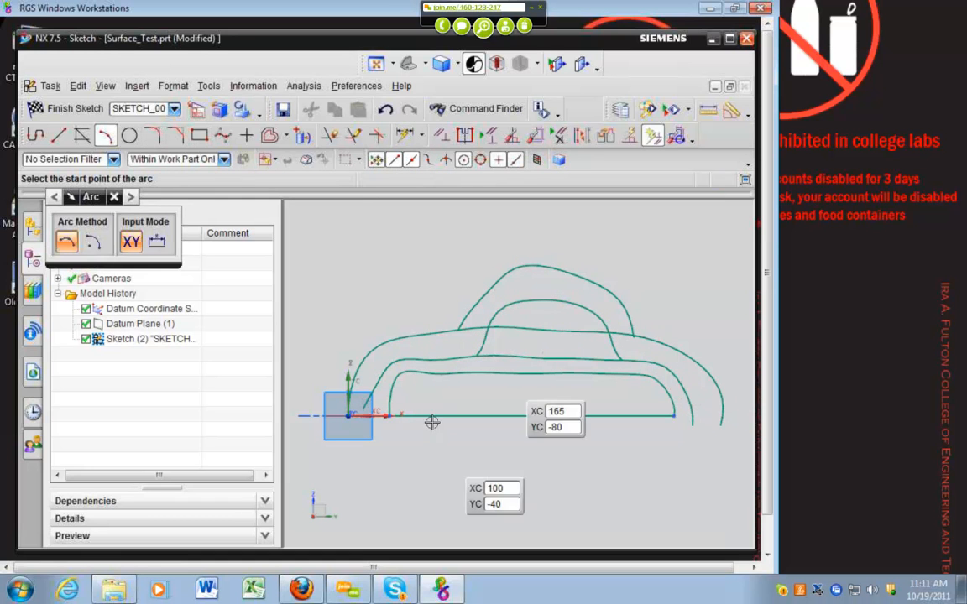
click(433, 423)
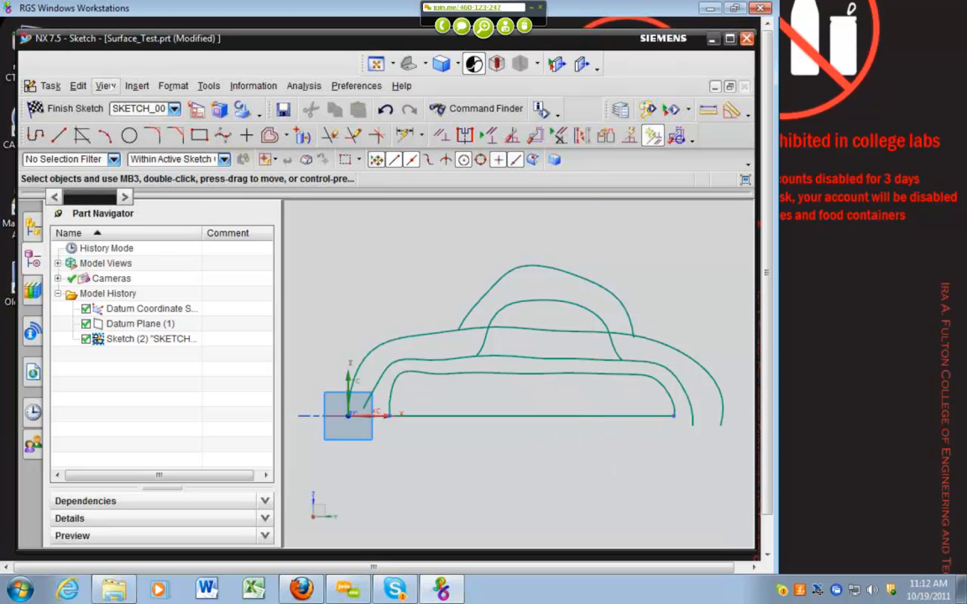
click(78, 85)
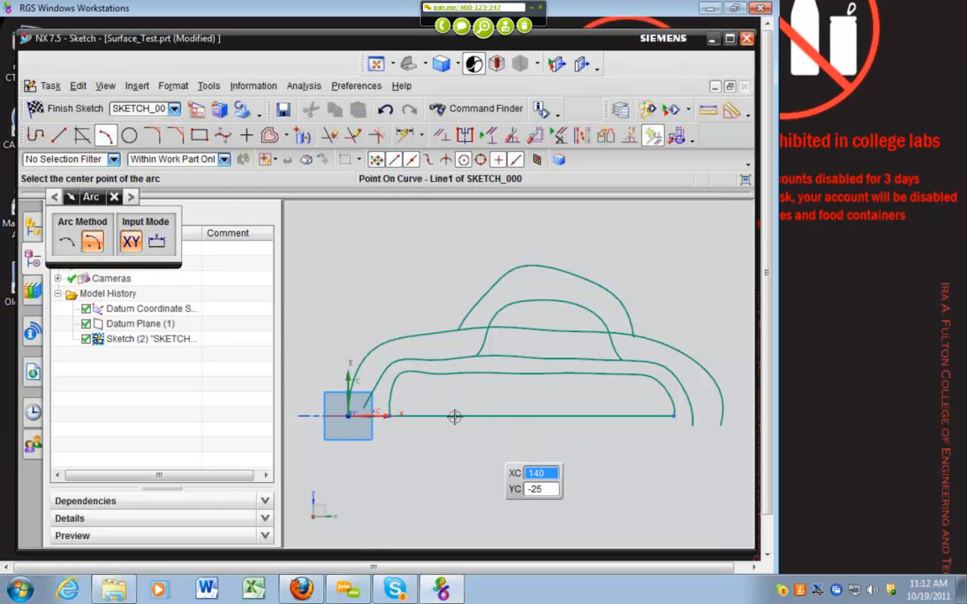
click(455, 416)
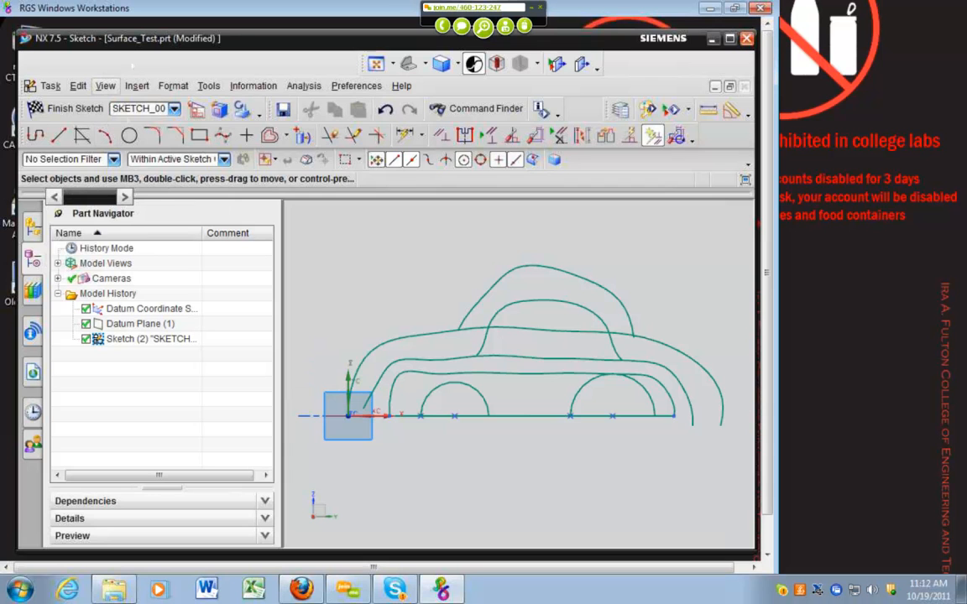
Add the wheel circles and reshape the lower body spline around them.
click(129, 135)
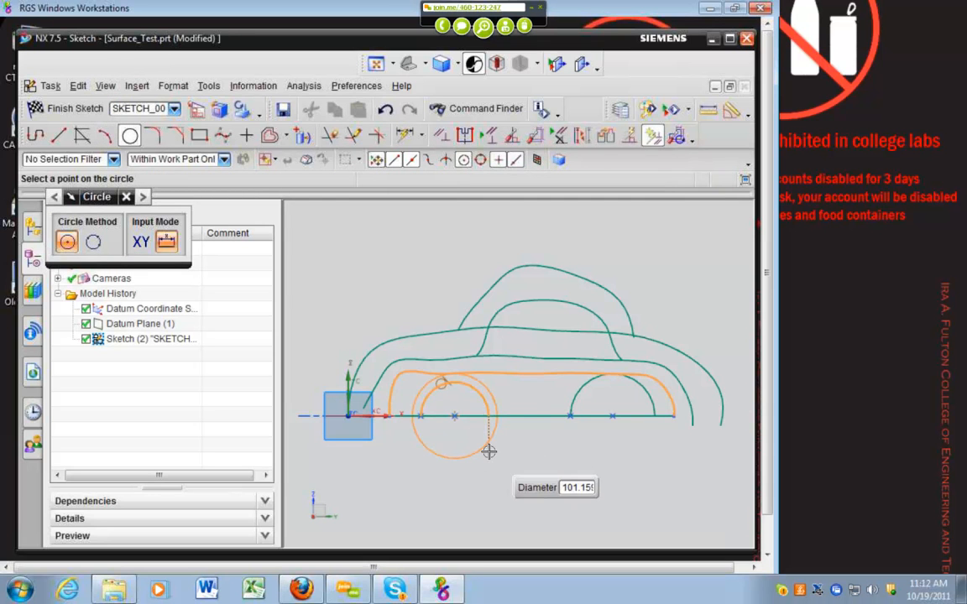
click(490, 452)
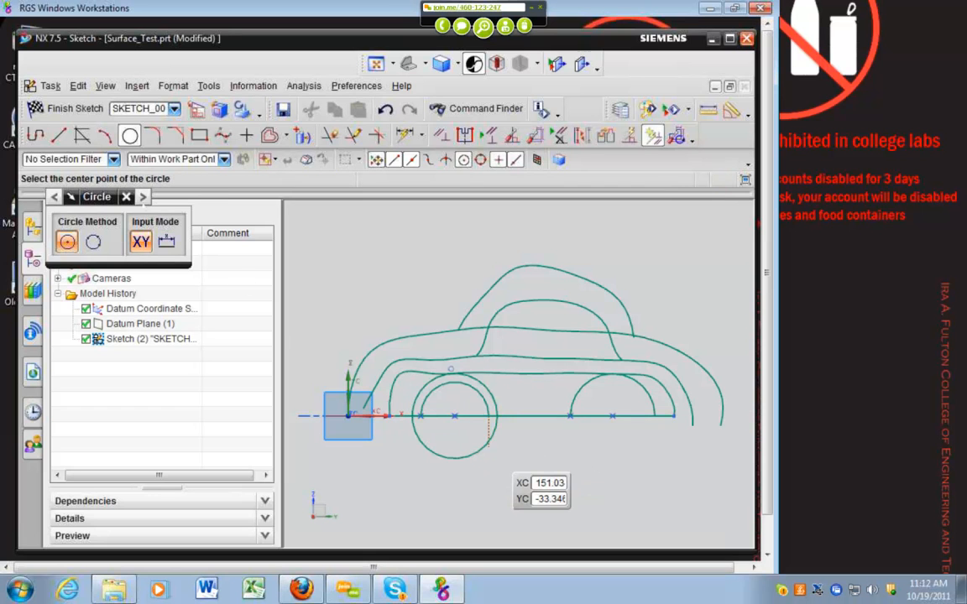
mouse_move(611, 417)
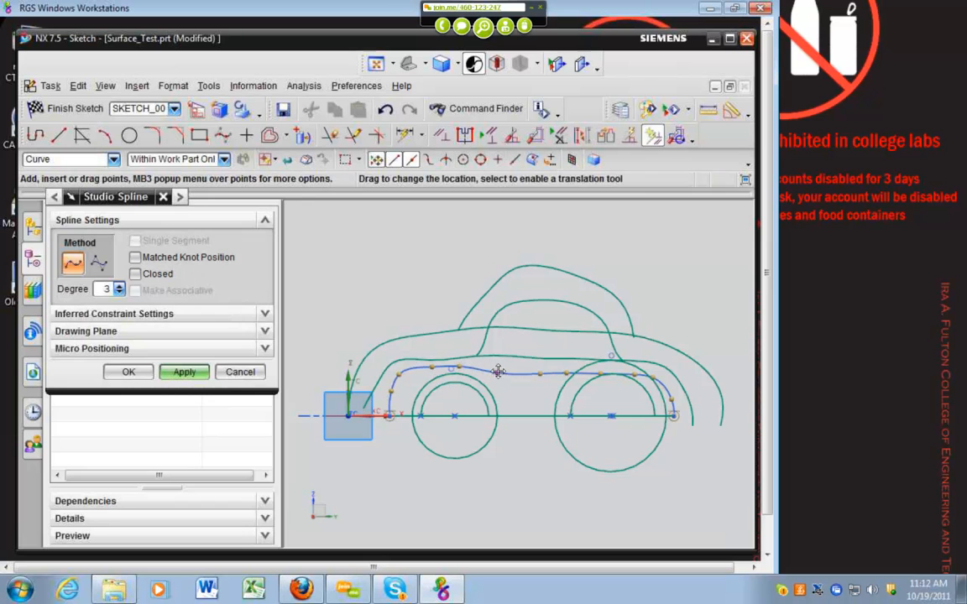
drag(497, 371, 546, 368)
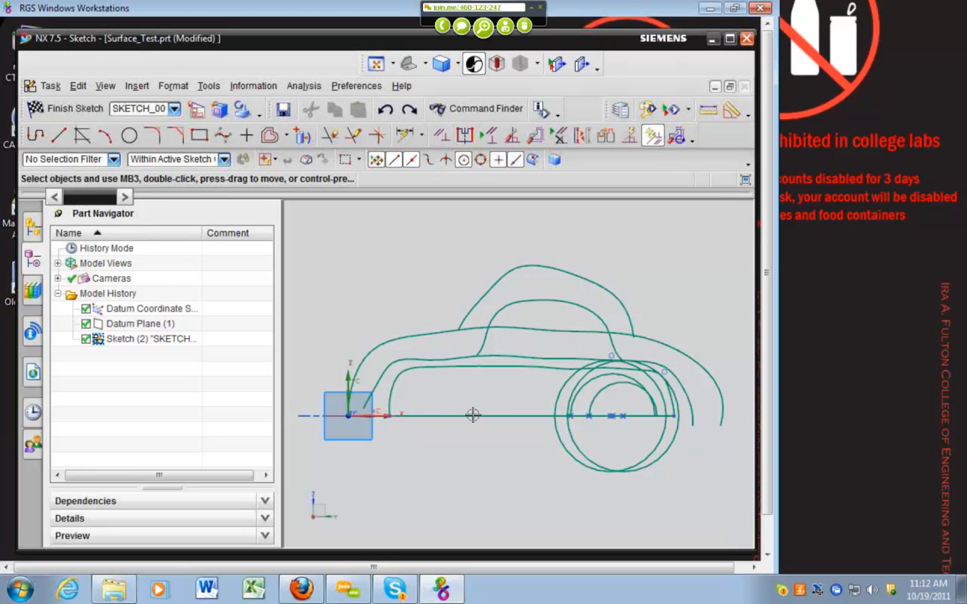
Finish the car-profile sketch, start a new sketch on the second datum plane and begin an arc above its origin.
click(443, 134)
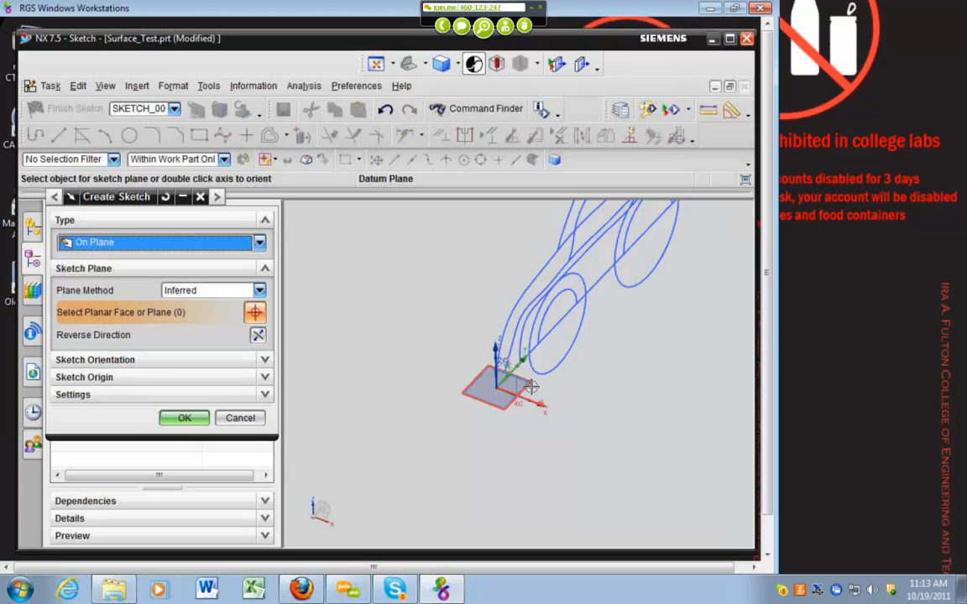
click(504, 383)
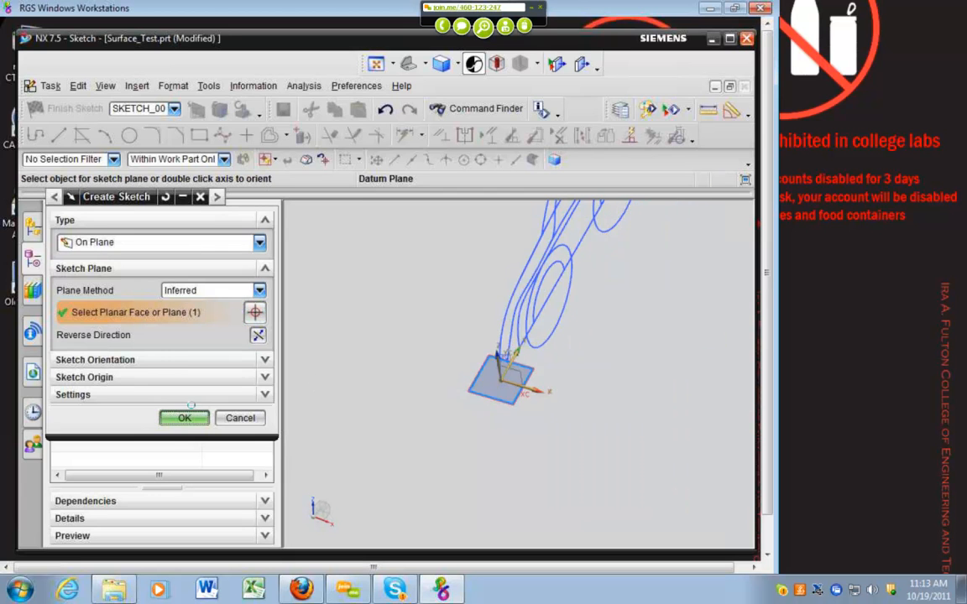
click(185, 418)
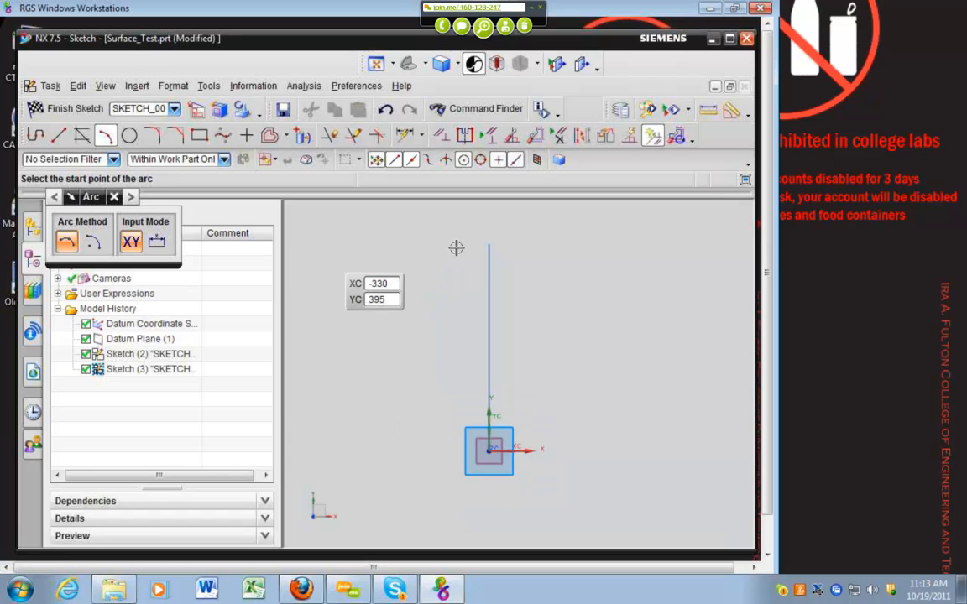
click(457, 248)
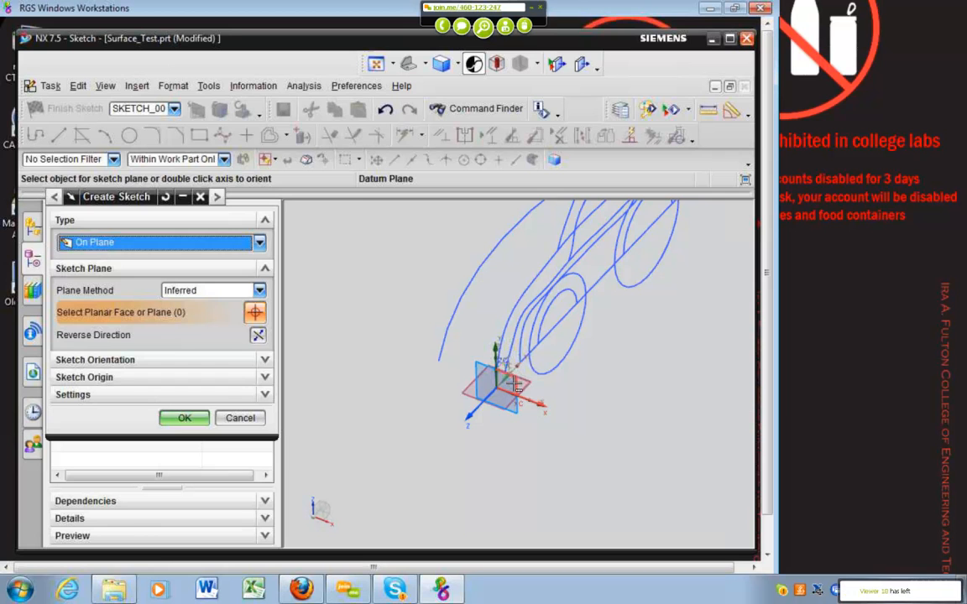
Create a sketch on the third datum plane and sweep an arc to the left of its origin.
click(500, 386)
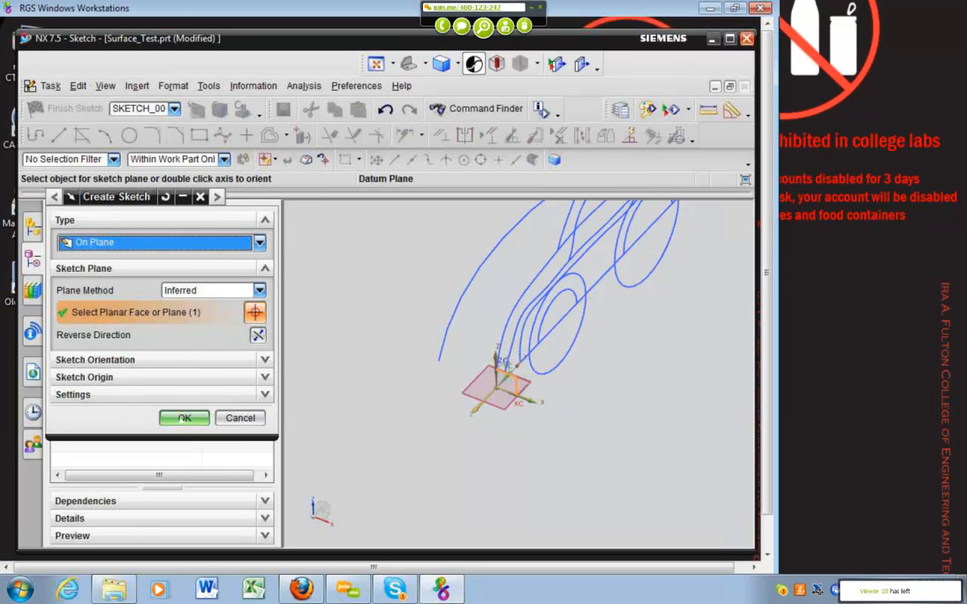
click(185, 418)
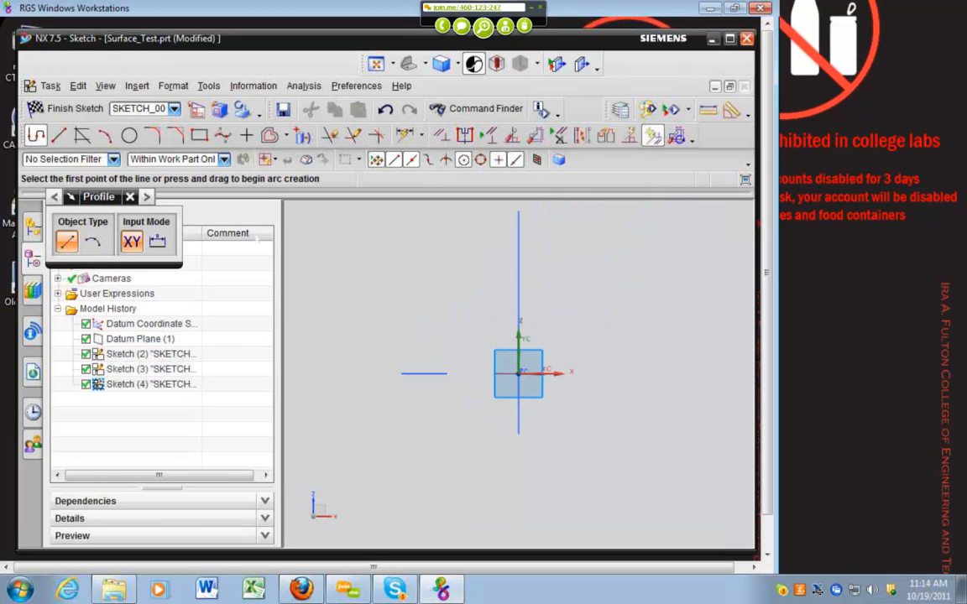
mouse_move(58, 134)
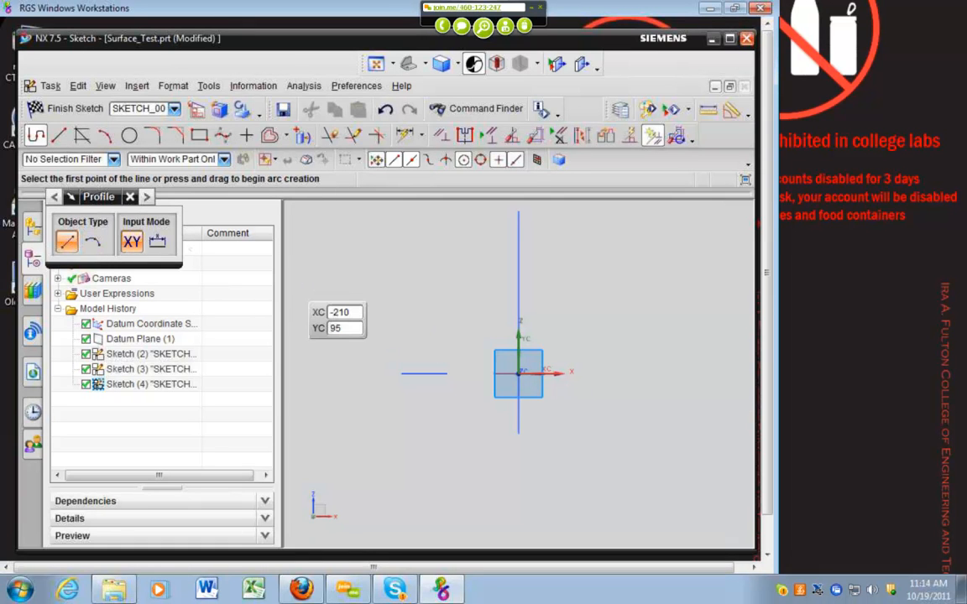
click(105, 134)
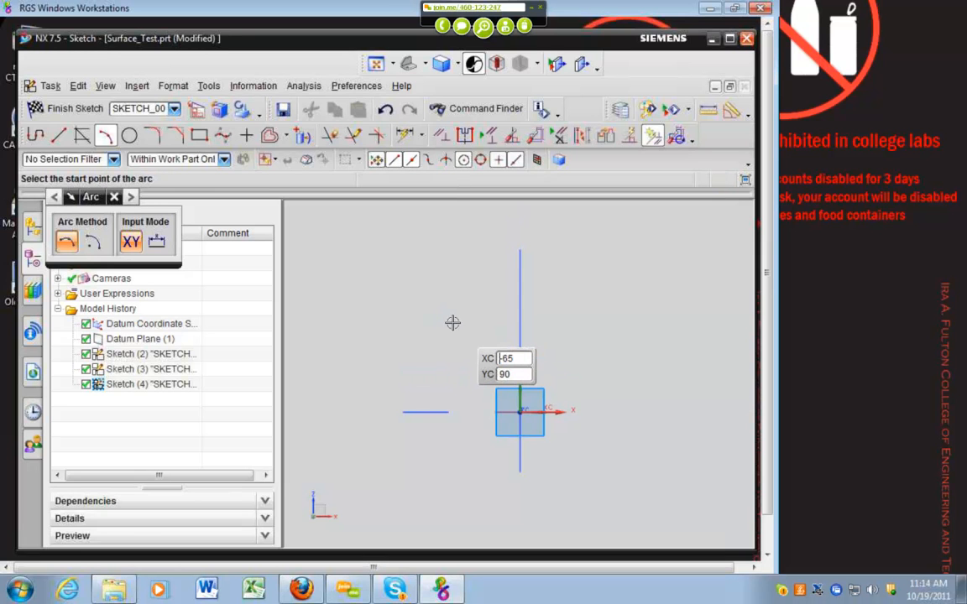
drag(454, 322, 451, 344)
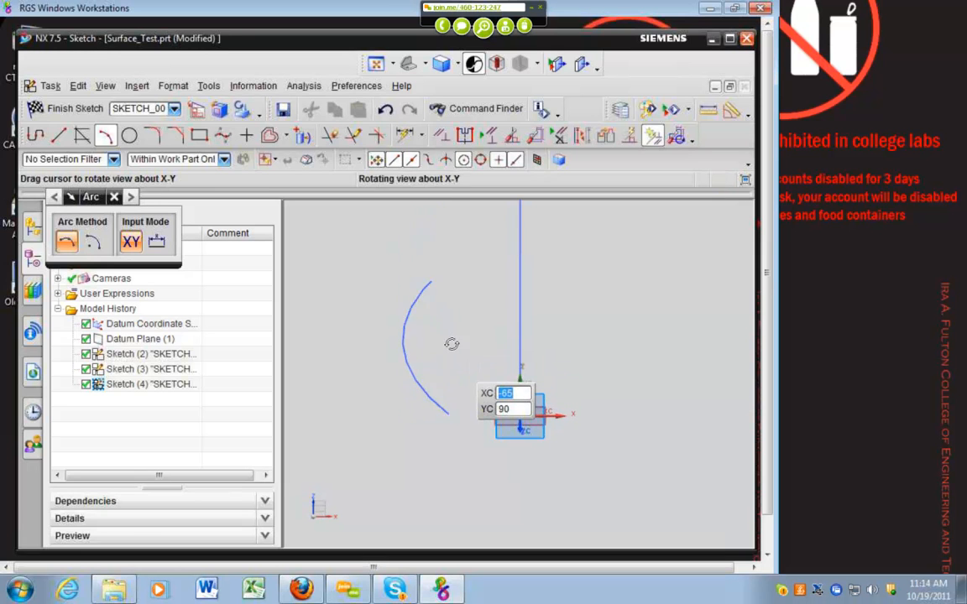